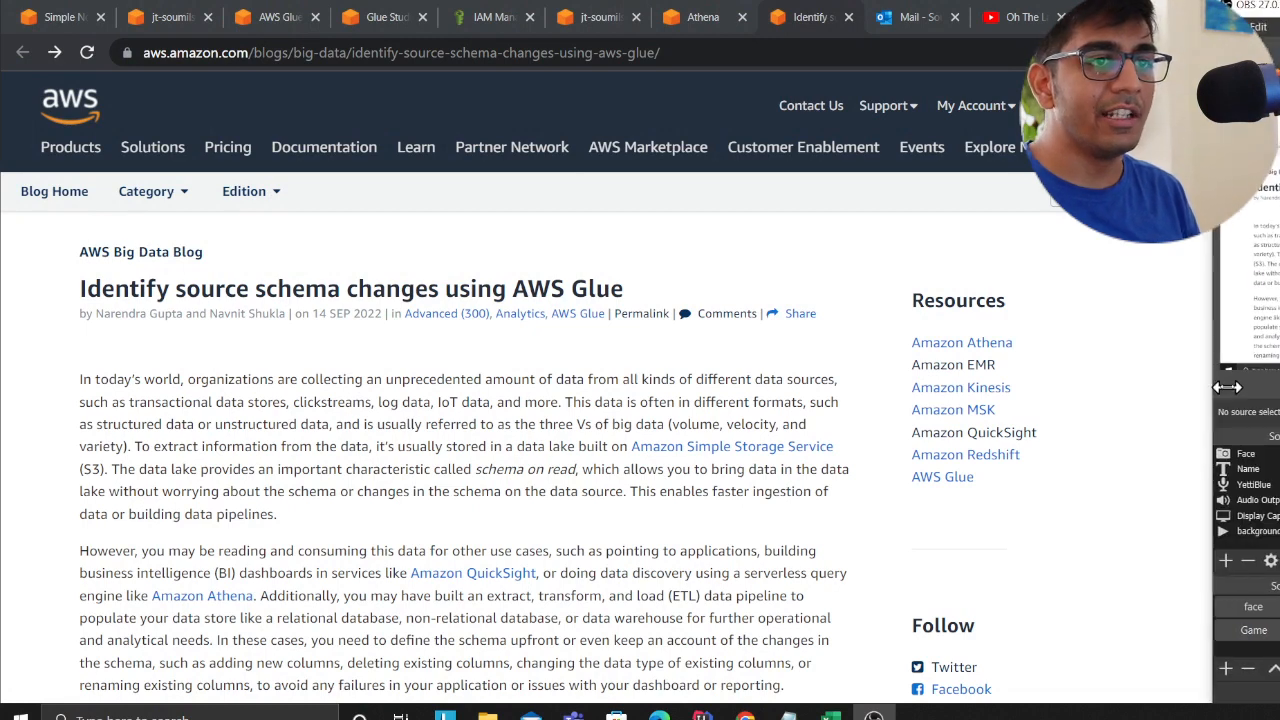
# Compare salesdata01.csv against salesdata02.csv in Excel, then return to the S3 bucket in Chrome
pyautogui.click(960, 387)
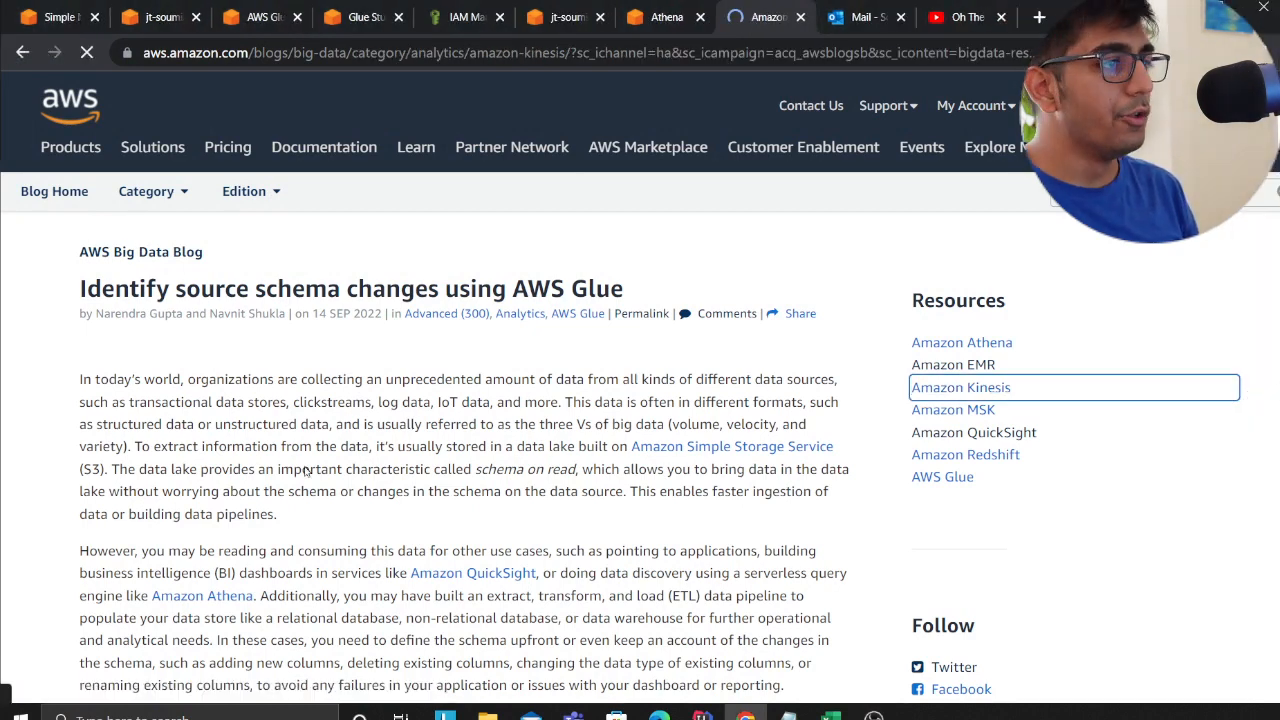
pyautogui.click(960, 387)
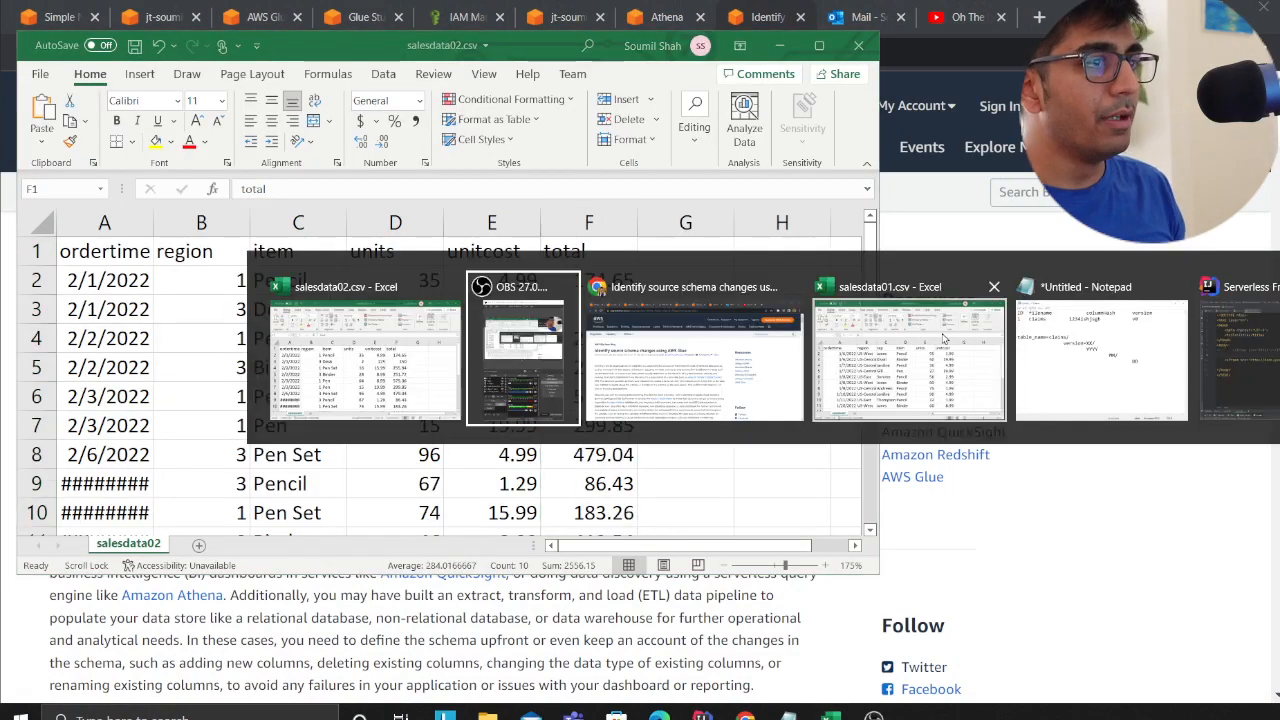
pyautogui.click(909, 360)
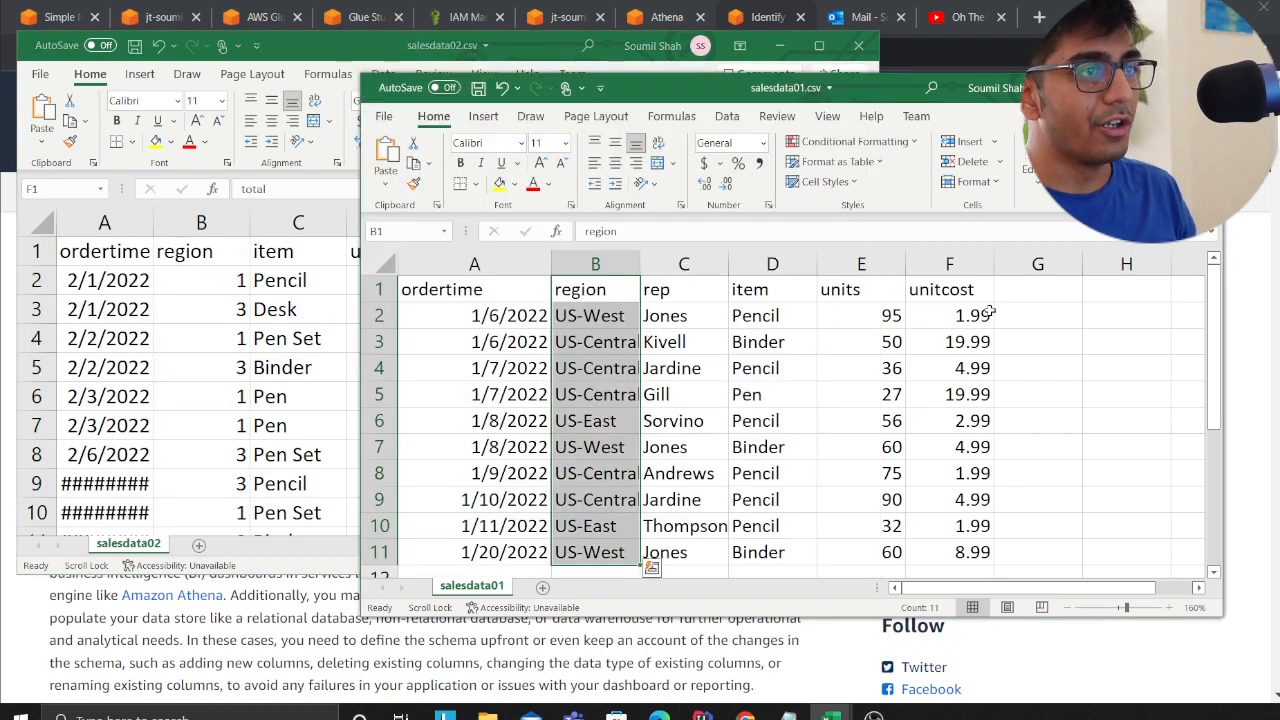
pyautogui.click(760, 17)
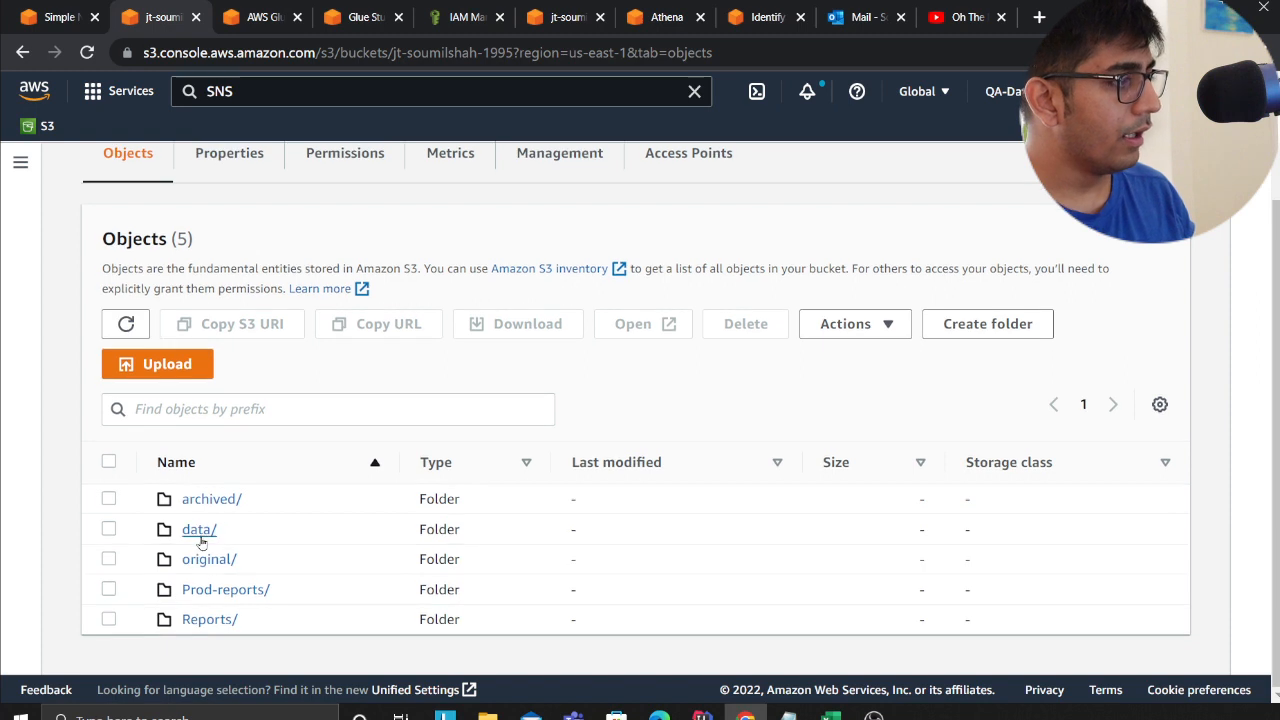
# Open the data folder, glance at the Glue script, then select salesdata01.csv and open its Actions list
pyautogui.click(198, 529)
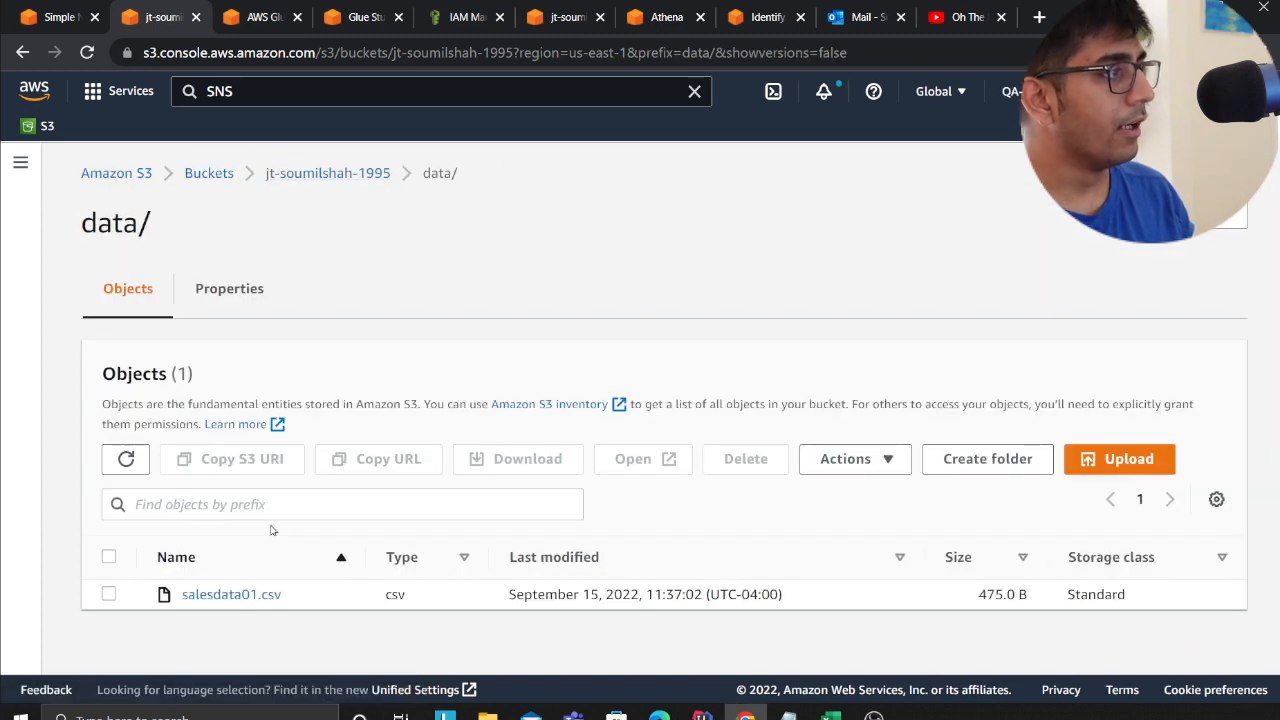
pyautogui.doubleClick(109, 223)
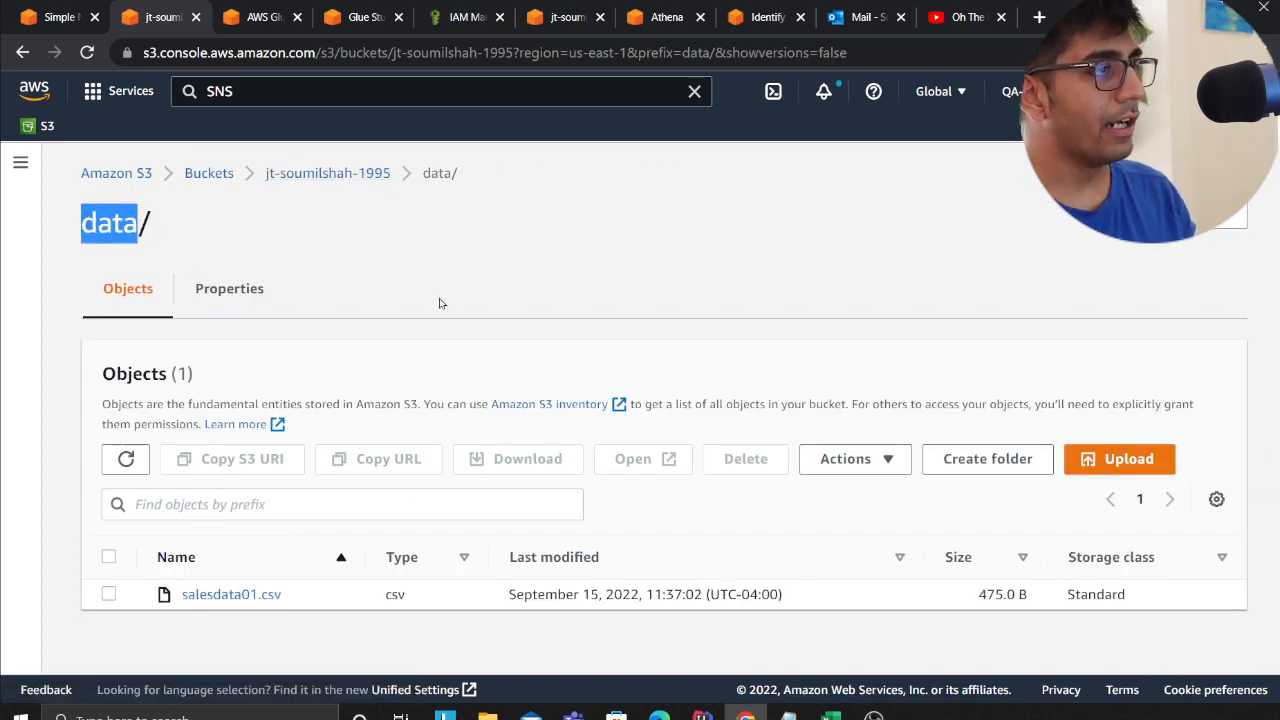
pyautogui.moveTo(243, 594)
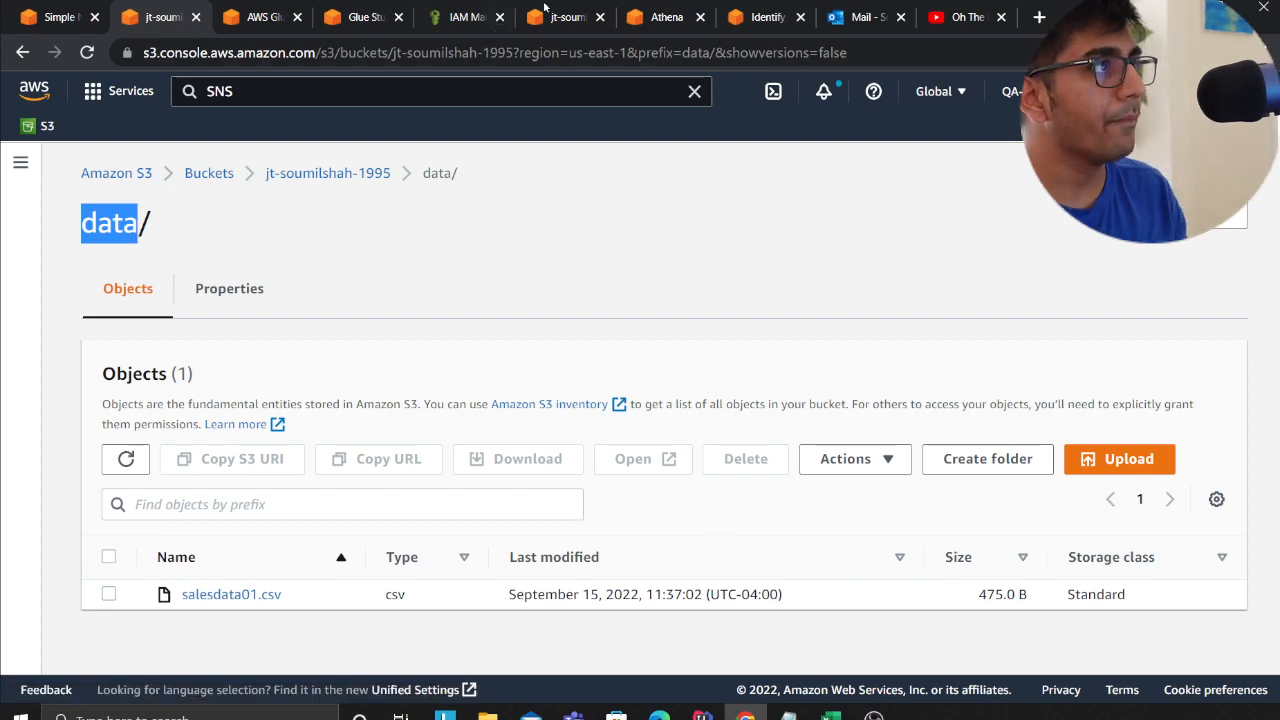
pyautogui.click(770, 17)
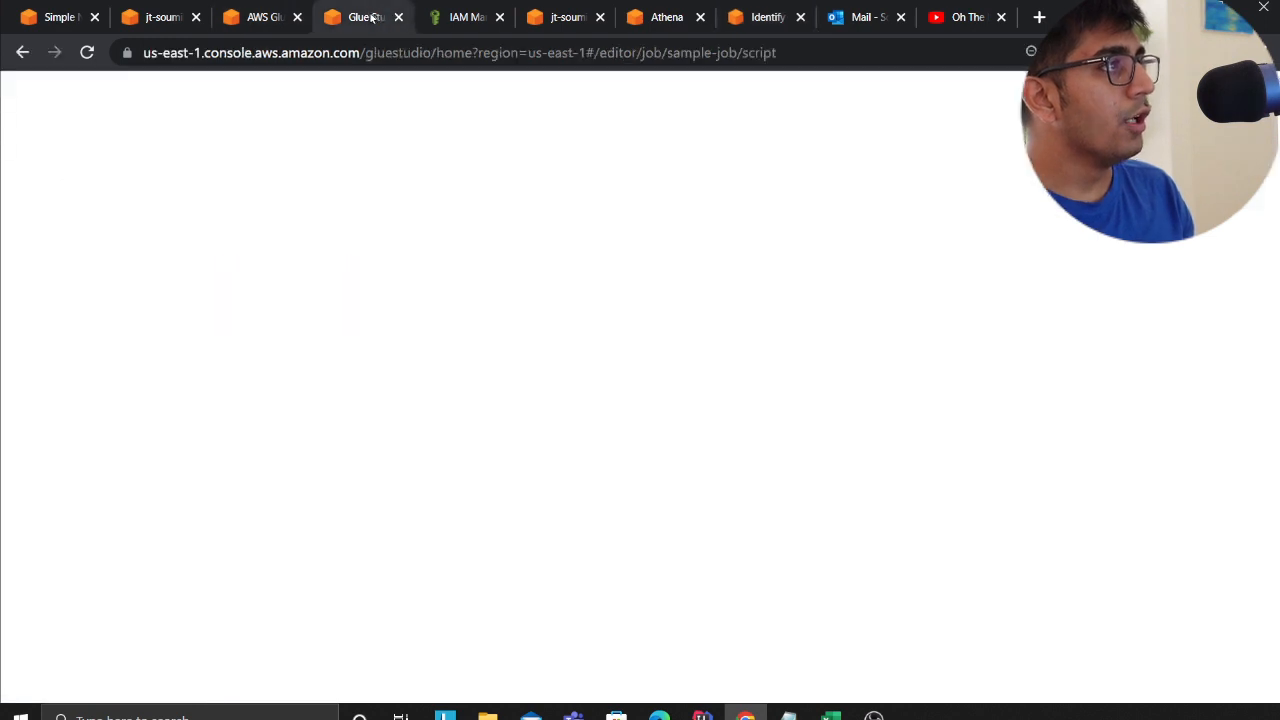
pyautogui.click(165, 17)
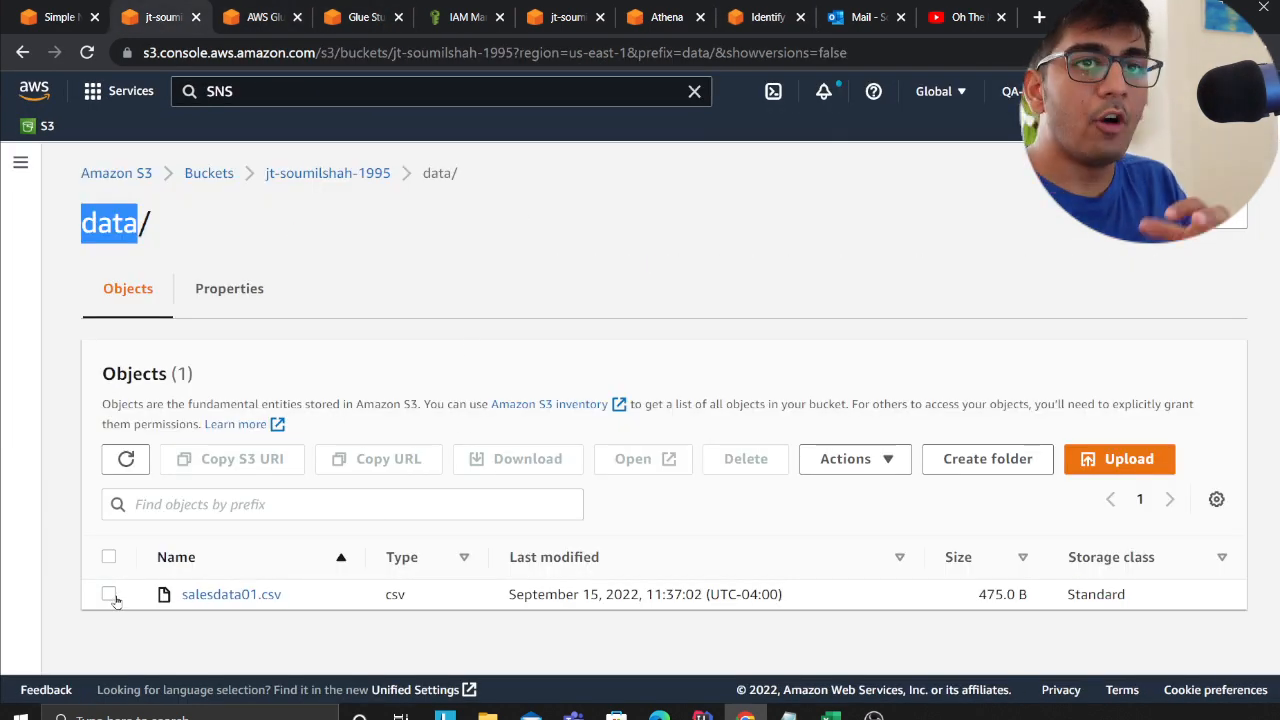
pyautogui.click(108, 594)
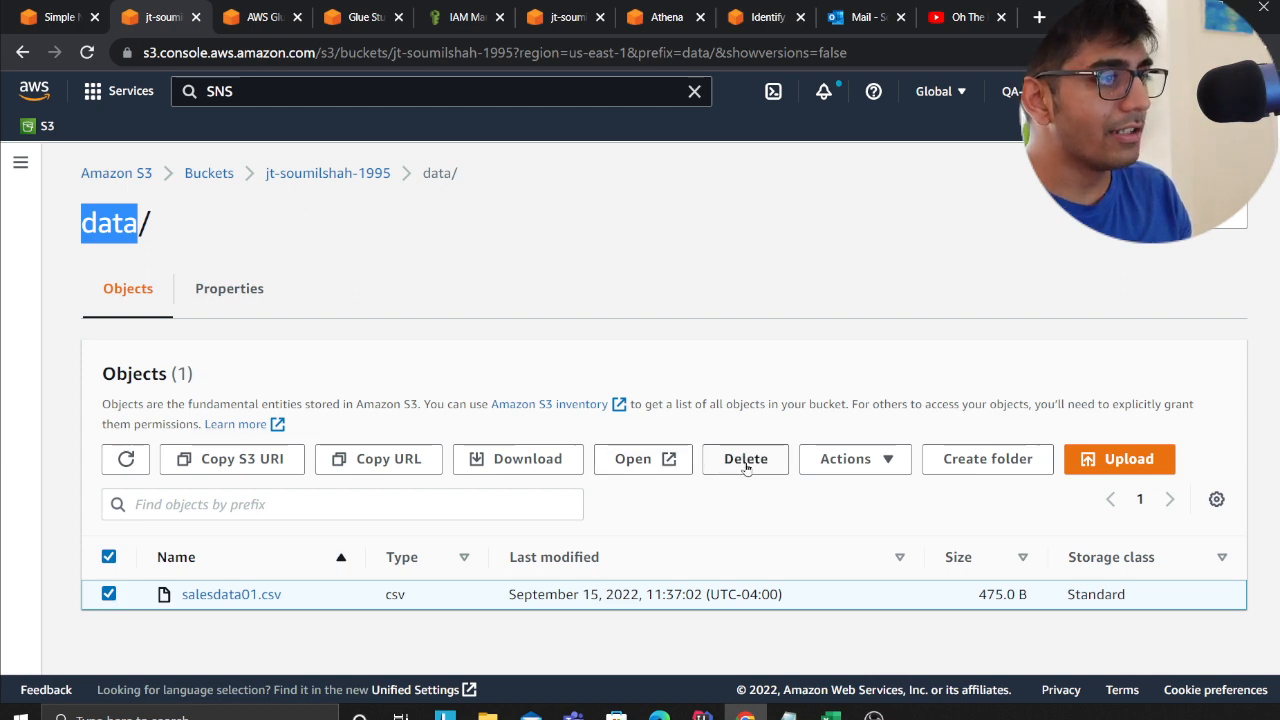
pyautogui.moveTo(370, 204)
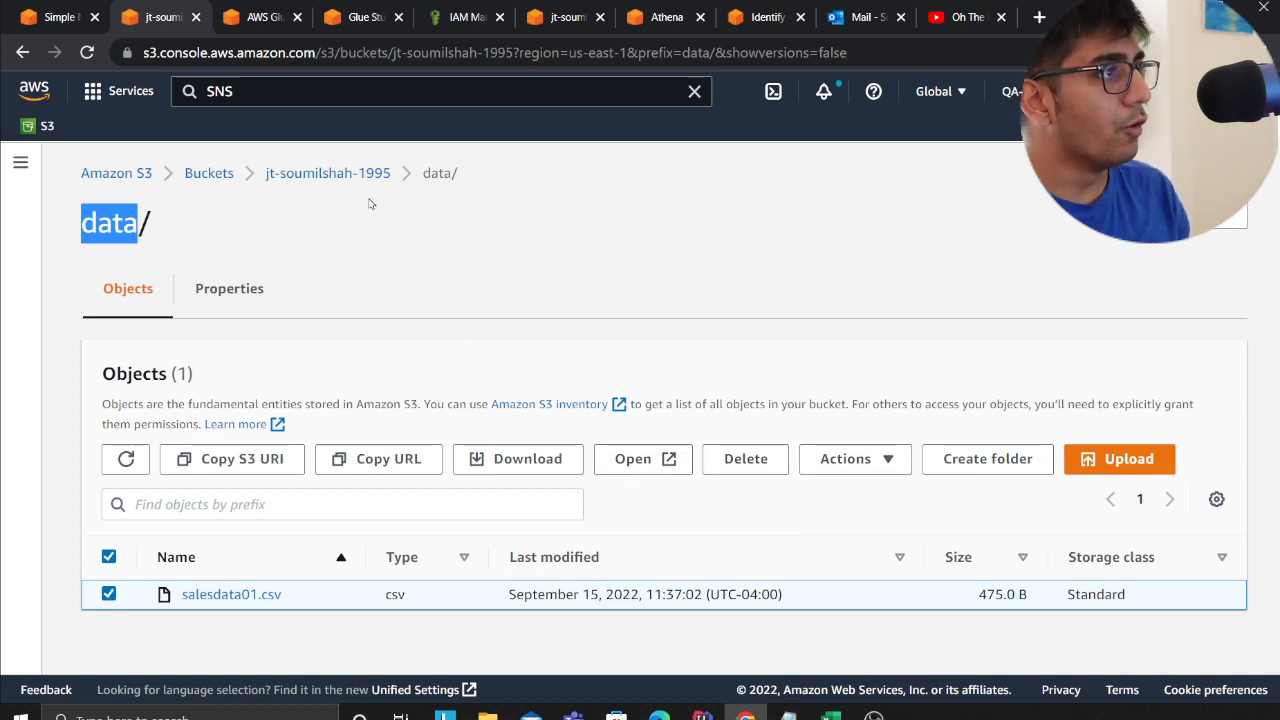
pyautogui.click(855, 459)
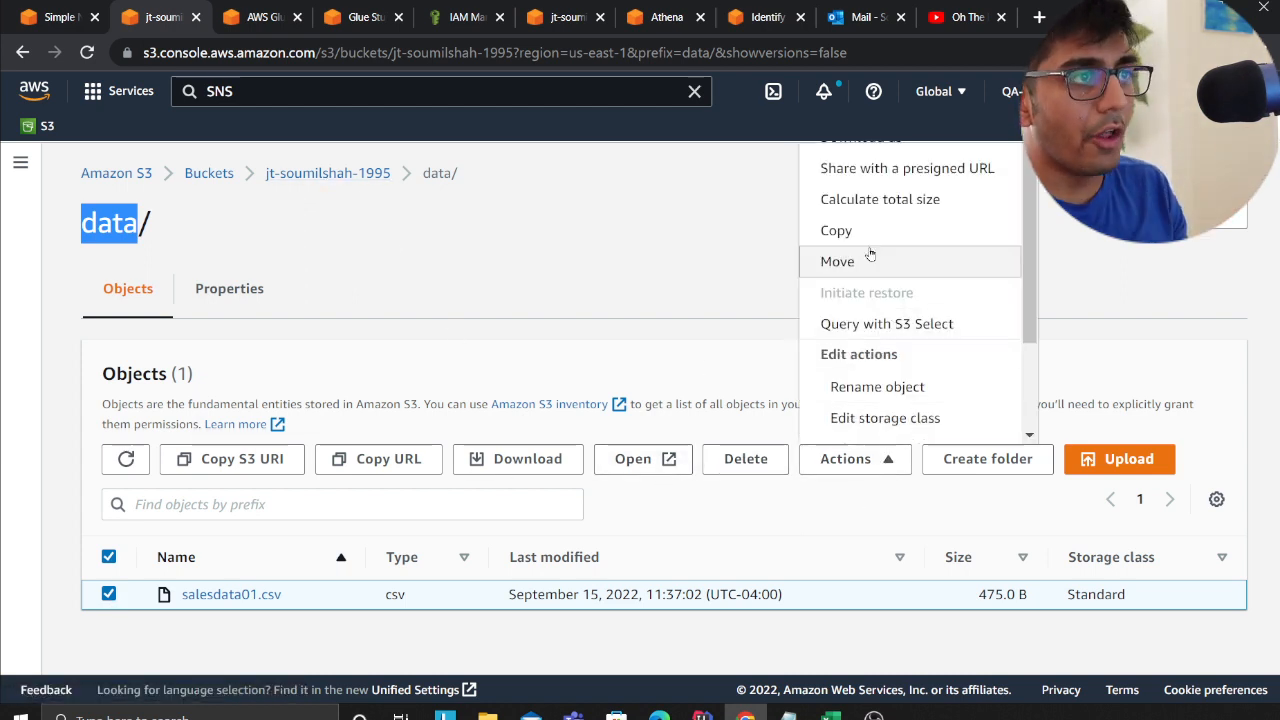
# Move salesdata01.csv from data into the archived folder, then select it there
pyautogui.click(837, 261)
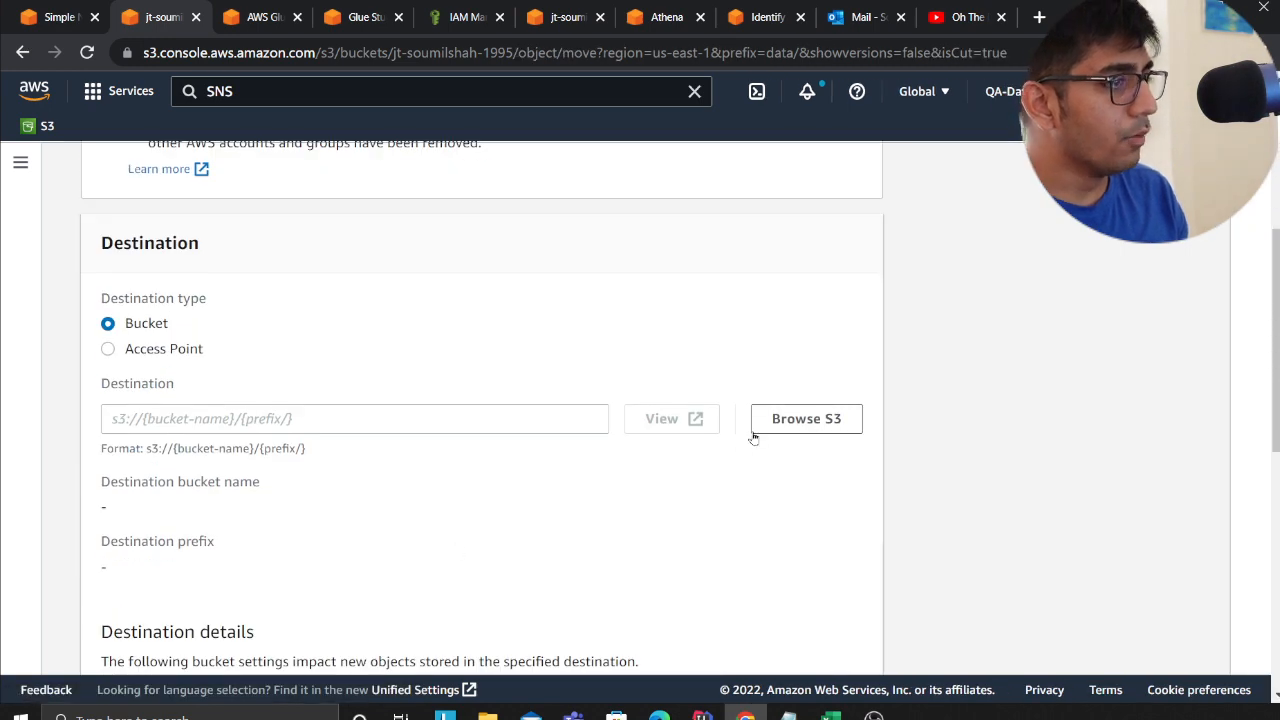
pyautogui.click(806, 419)
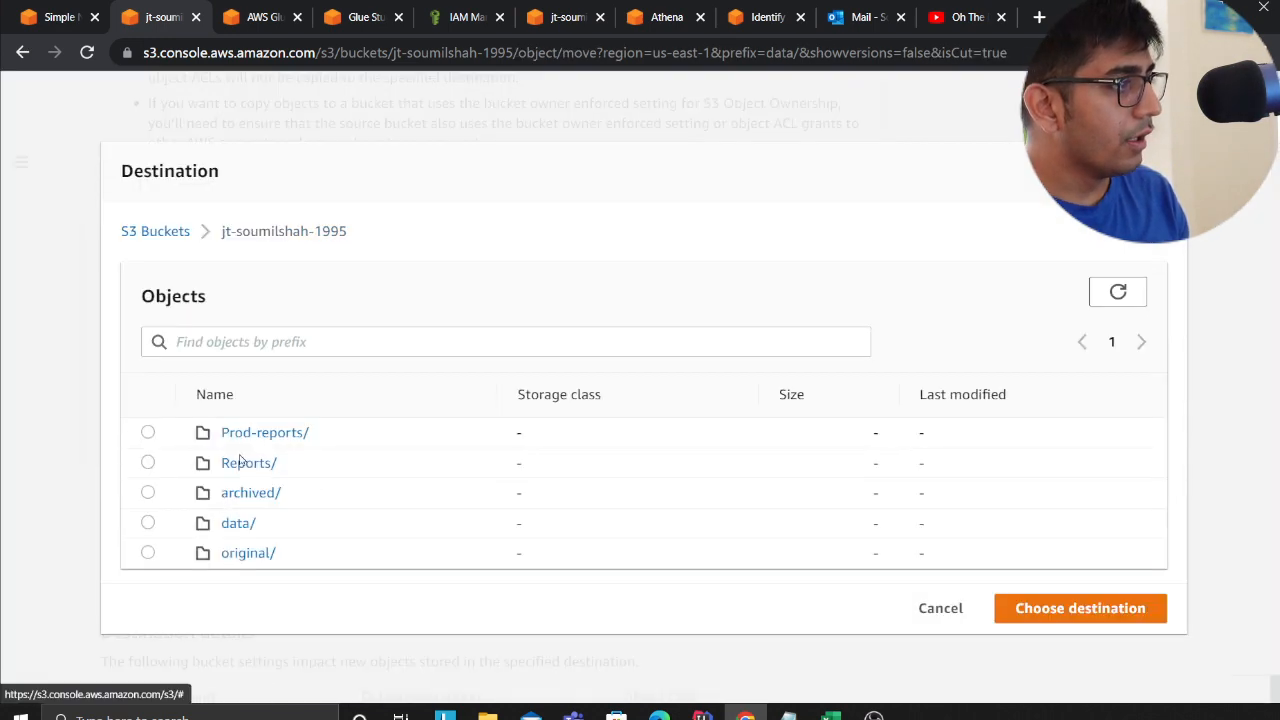
pyautogui.click(147, 493)
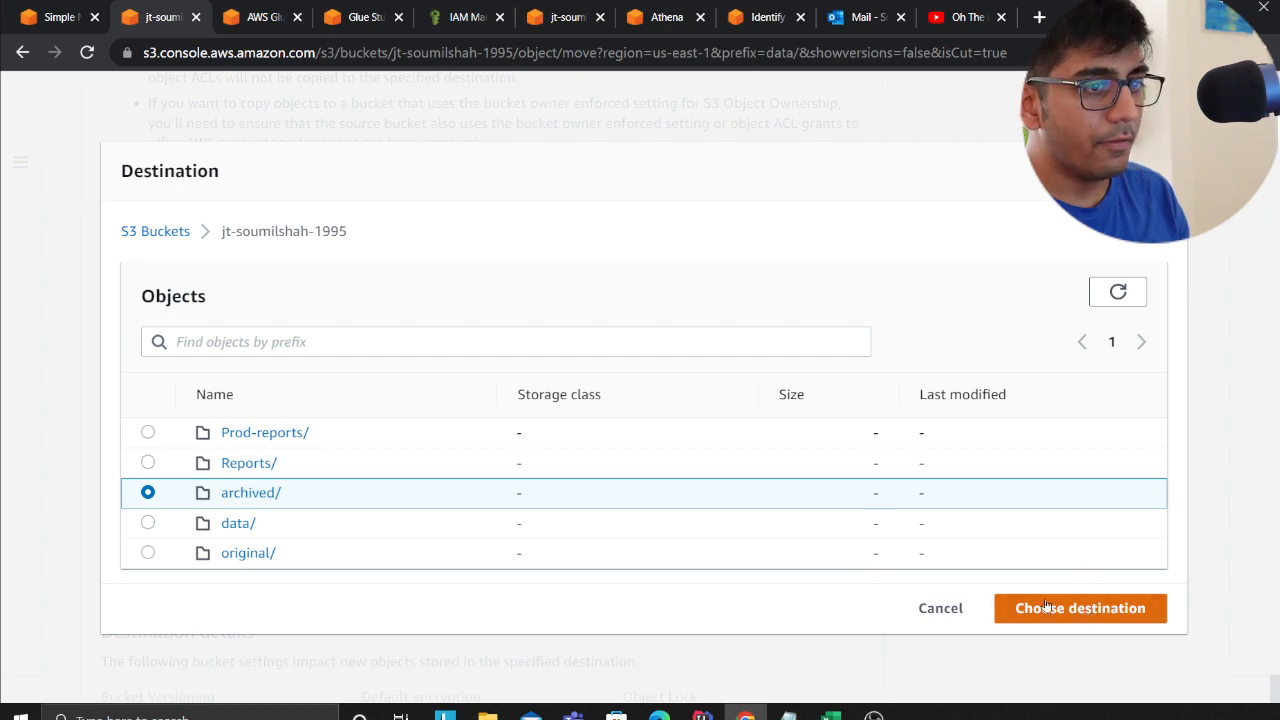
pyautogui.click(1080, 608)
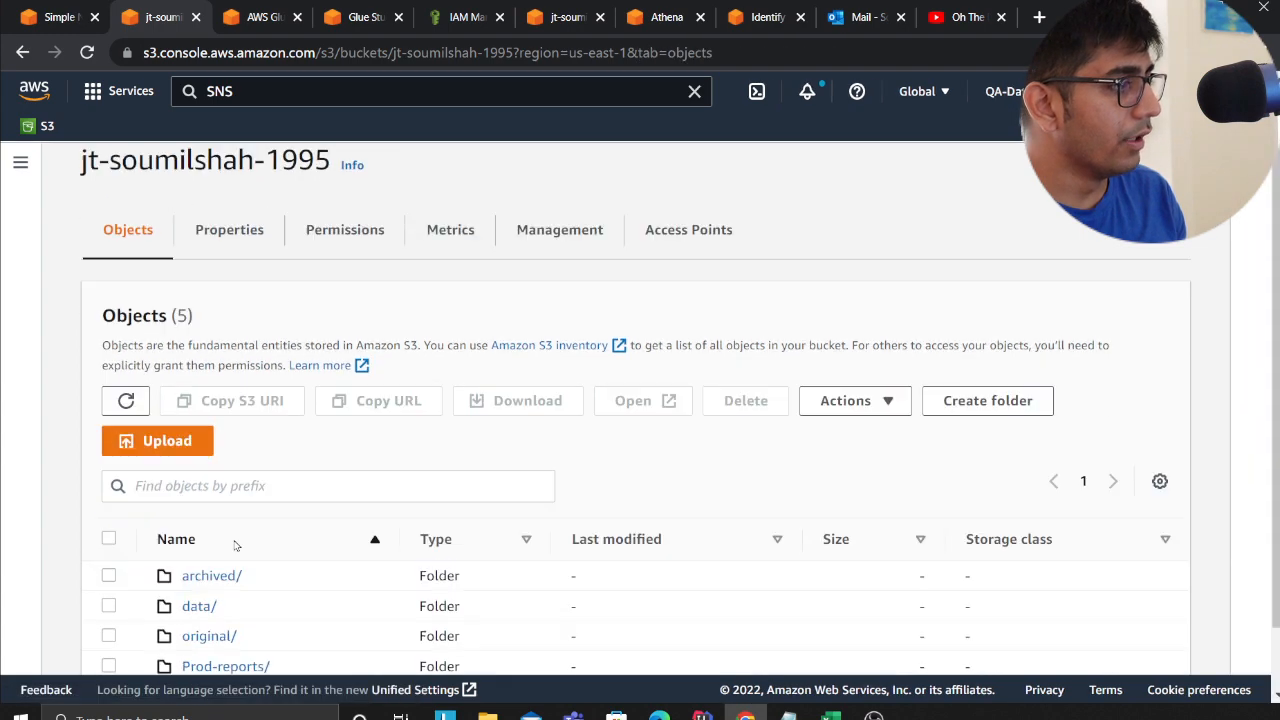
pyautogui.click(211, 575)
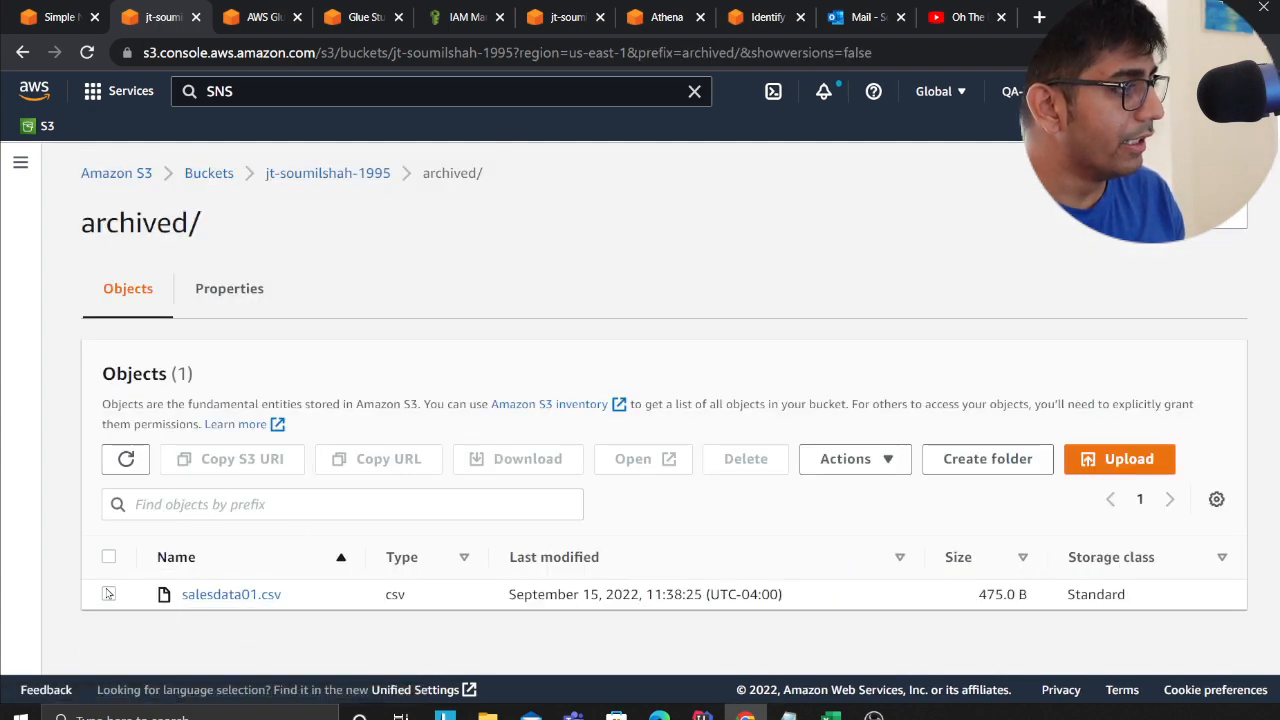
pyautogui.click(745, 459)
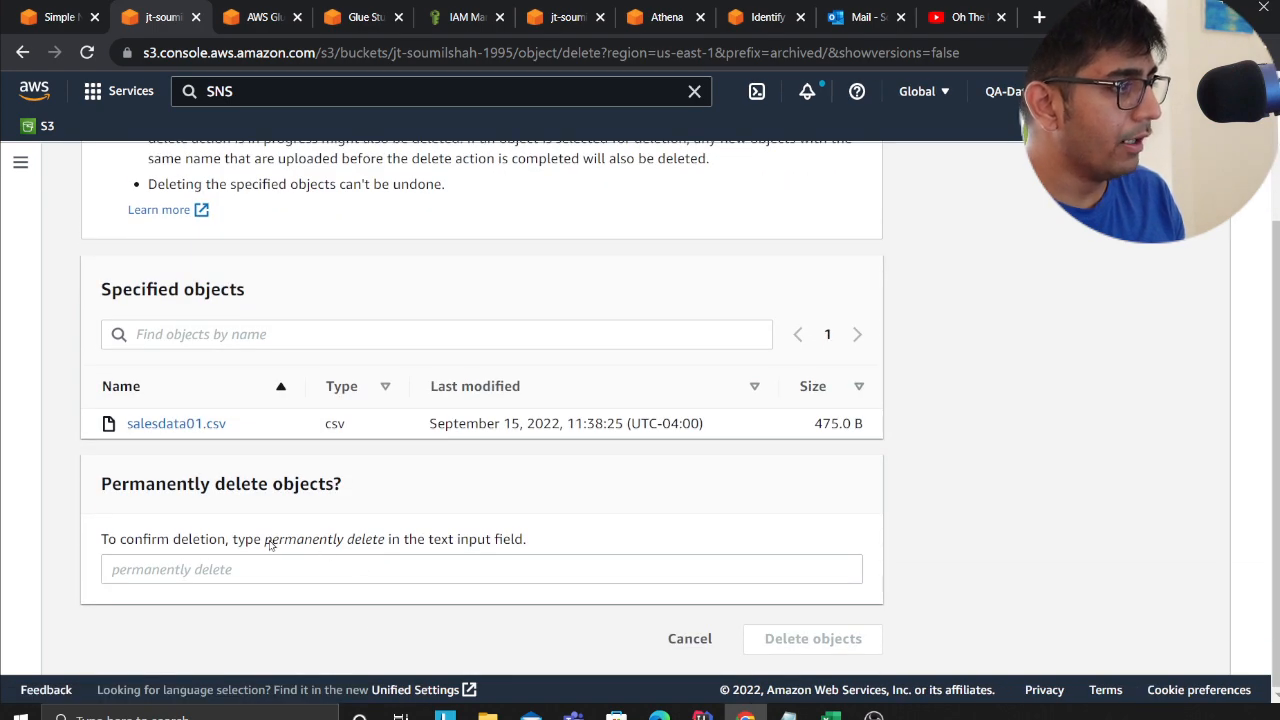
# Confirm with 'permanently delete' to remove salesdata01.csv from archived, then close the status page
pyautogui.write('ermanently delete')
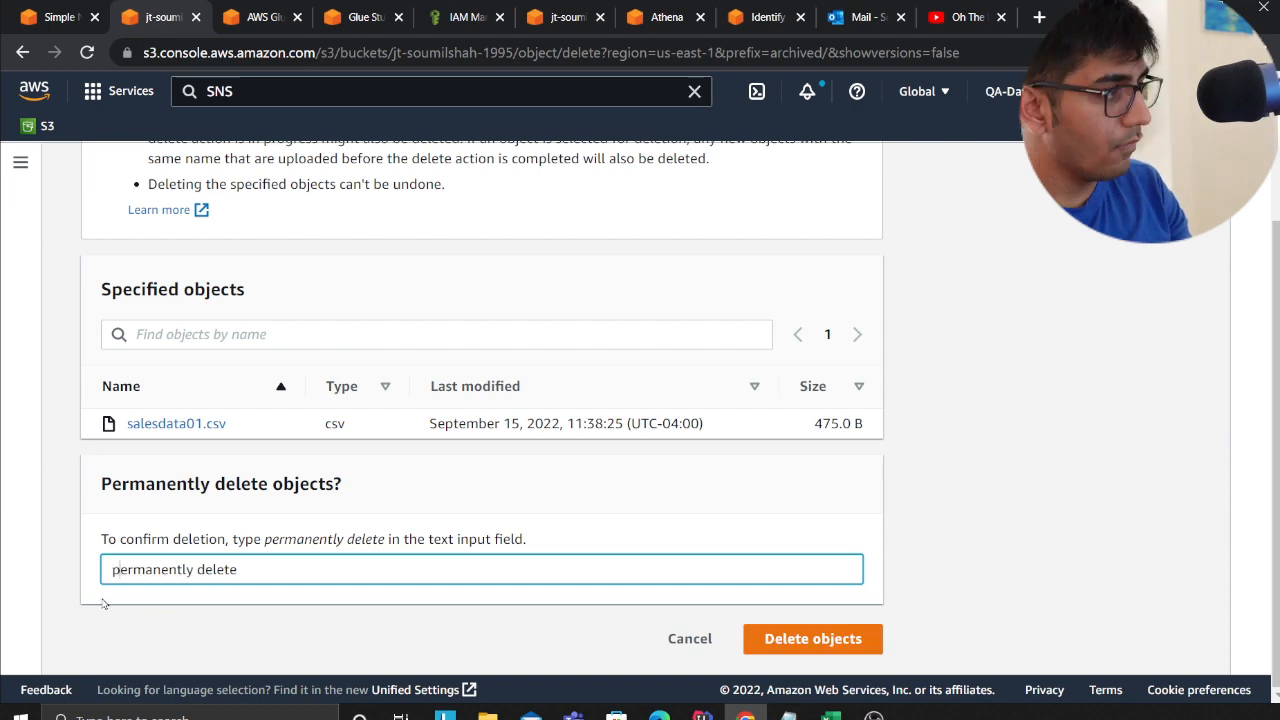
pyautogui.click(813, 638)
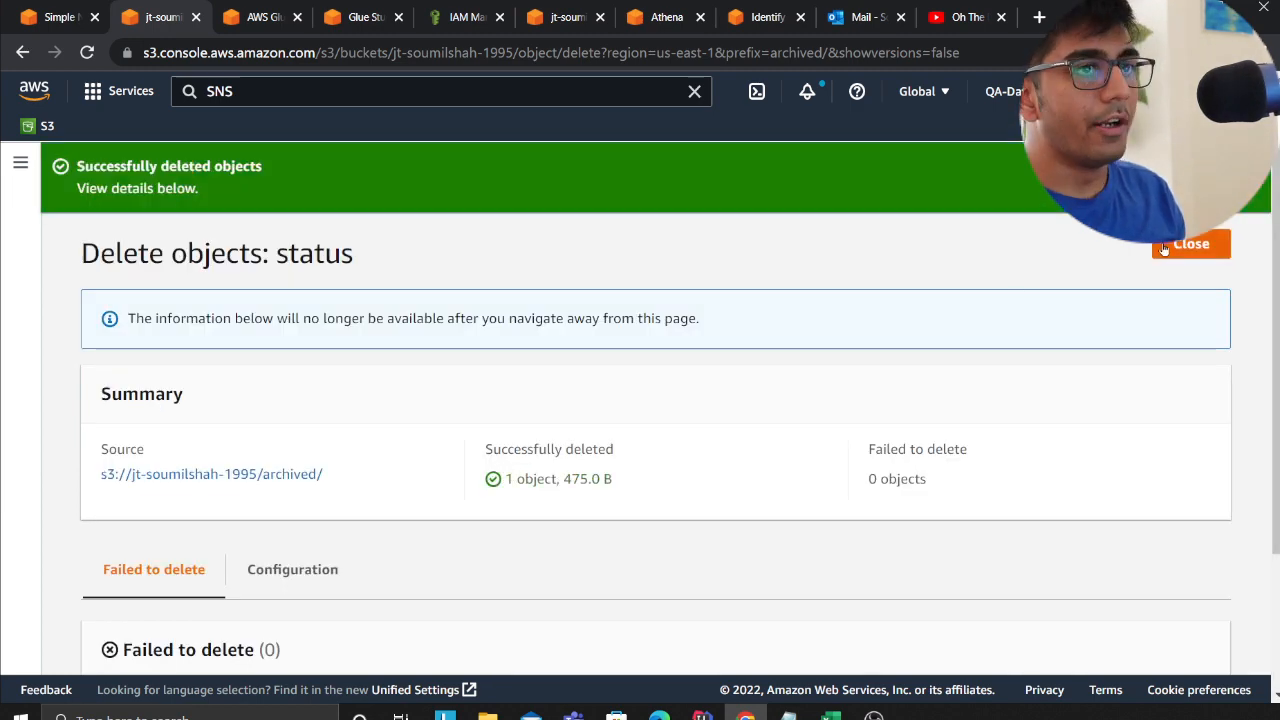
pyautogui.click(1191, 246)
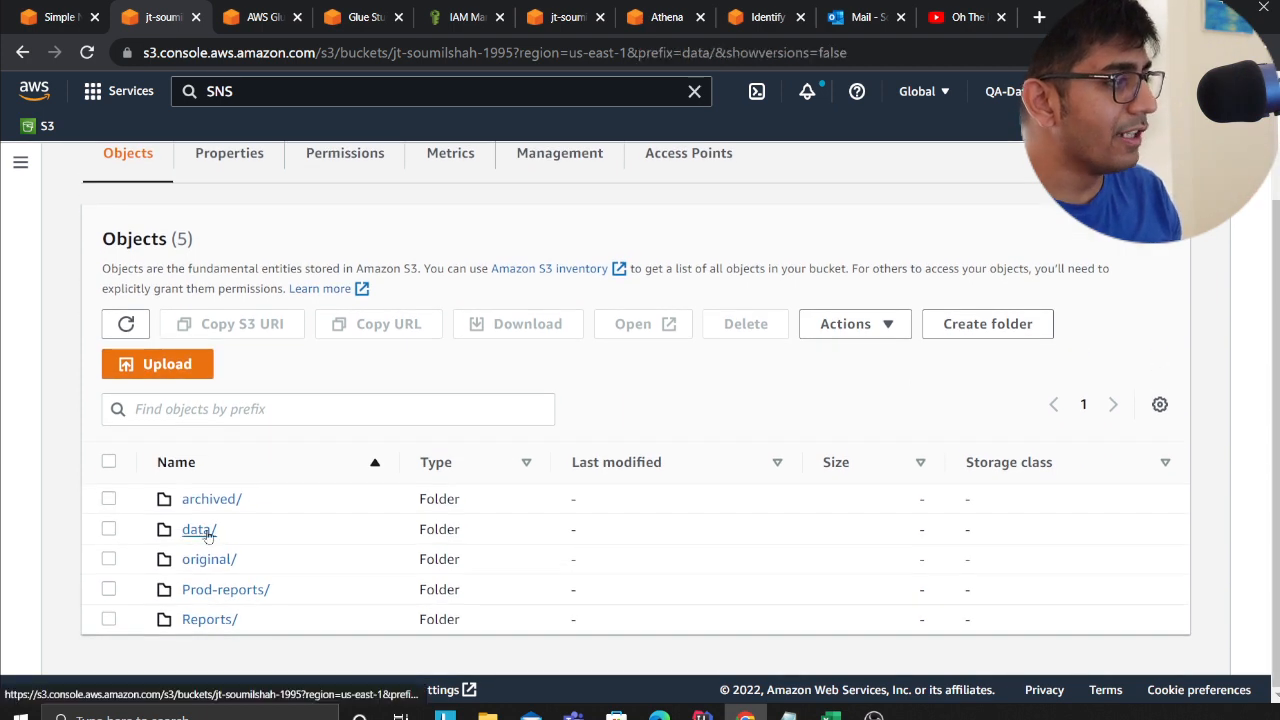
# Move salesdata02.csv from the data folder into archived
pyautogui.click(197, 530)
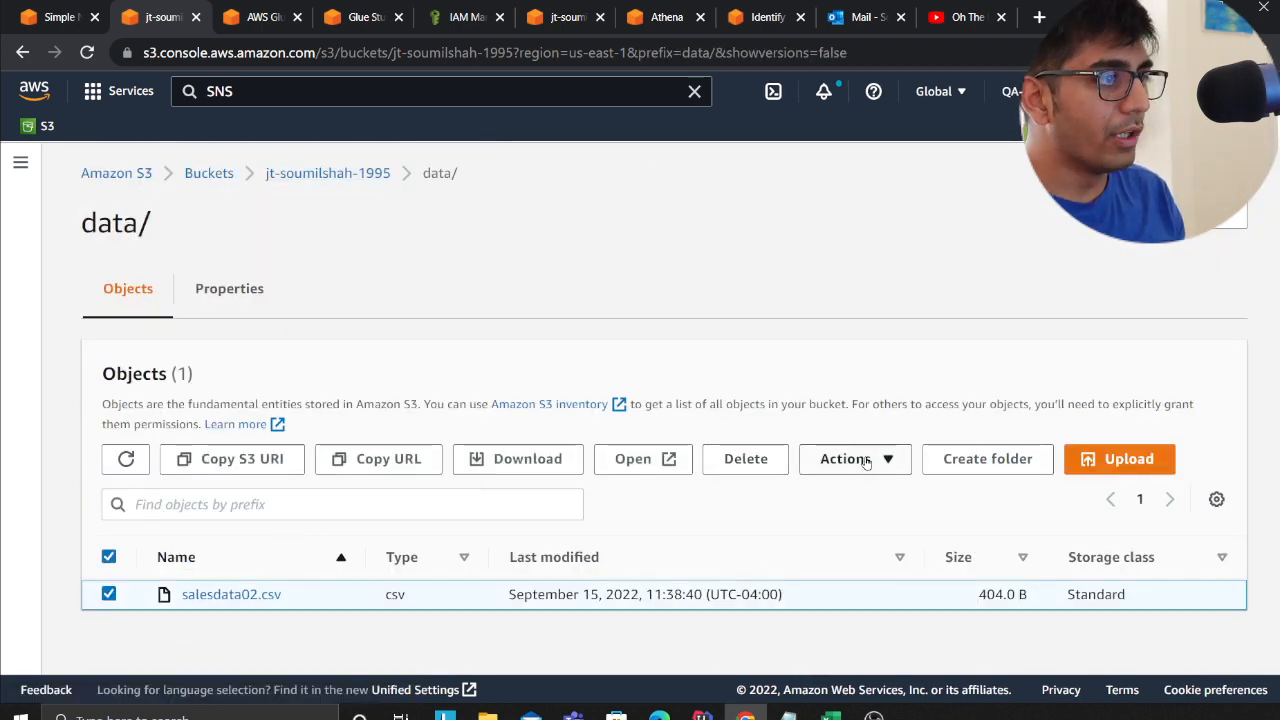
pyautogui.click(855, 459)
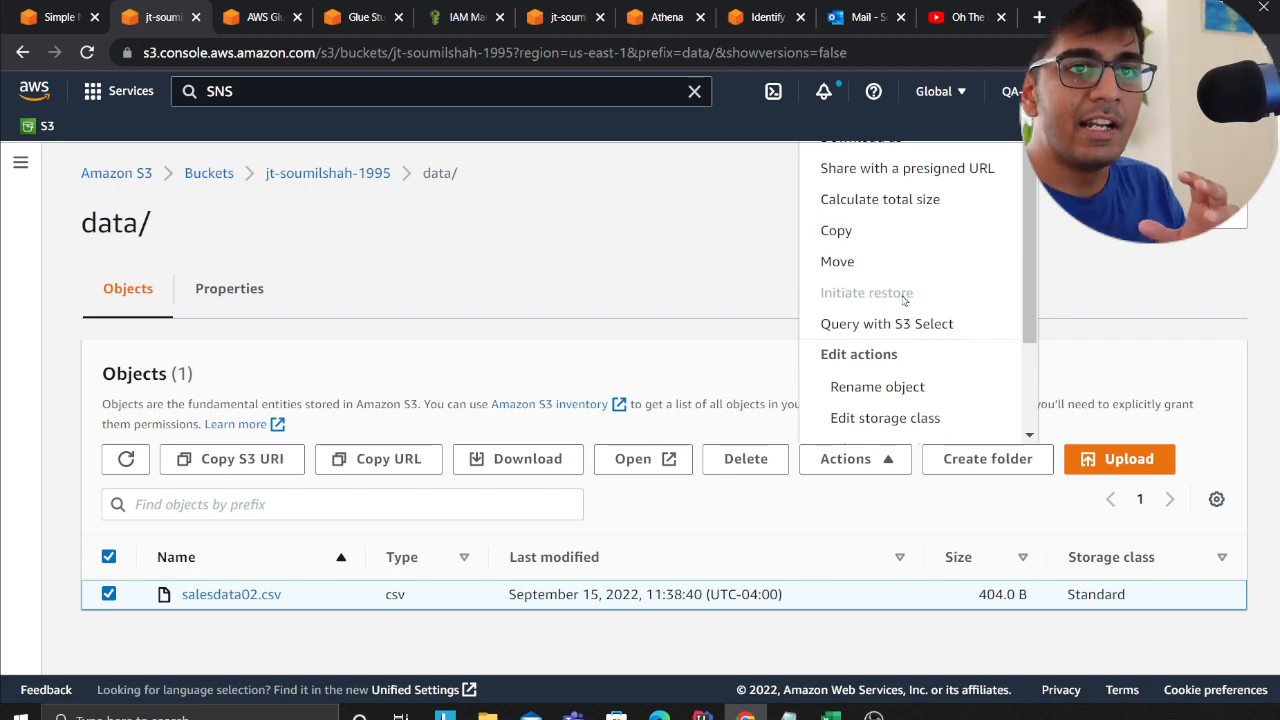
pyautogui.click(837, 261)
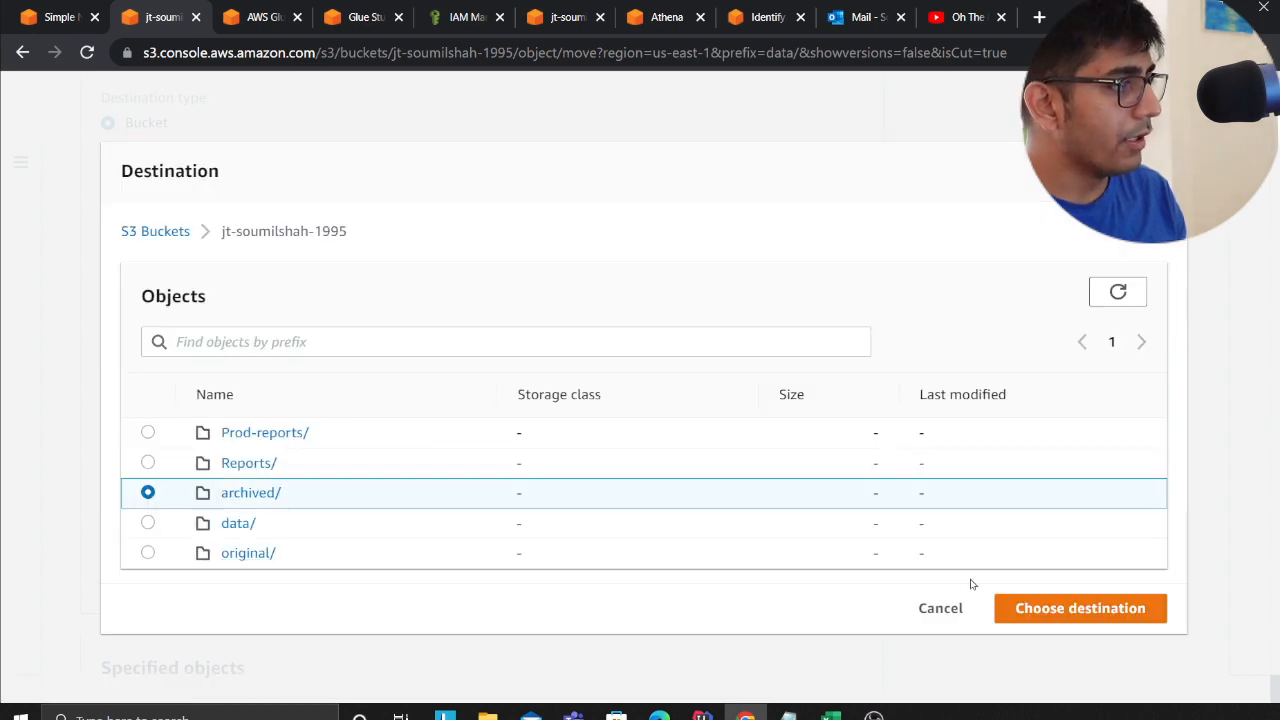
pyautogui.click(1080, 608)
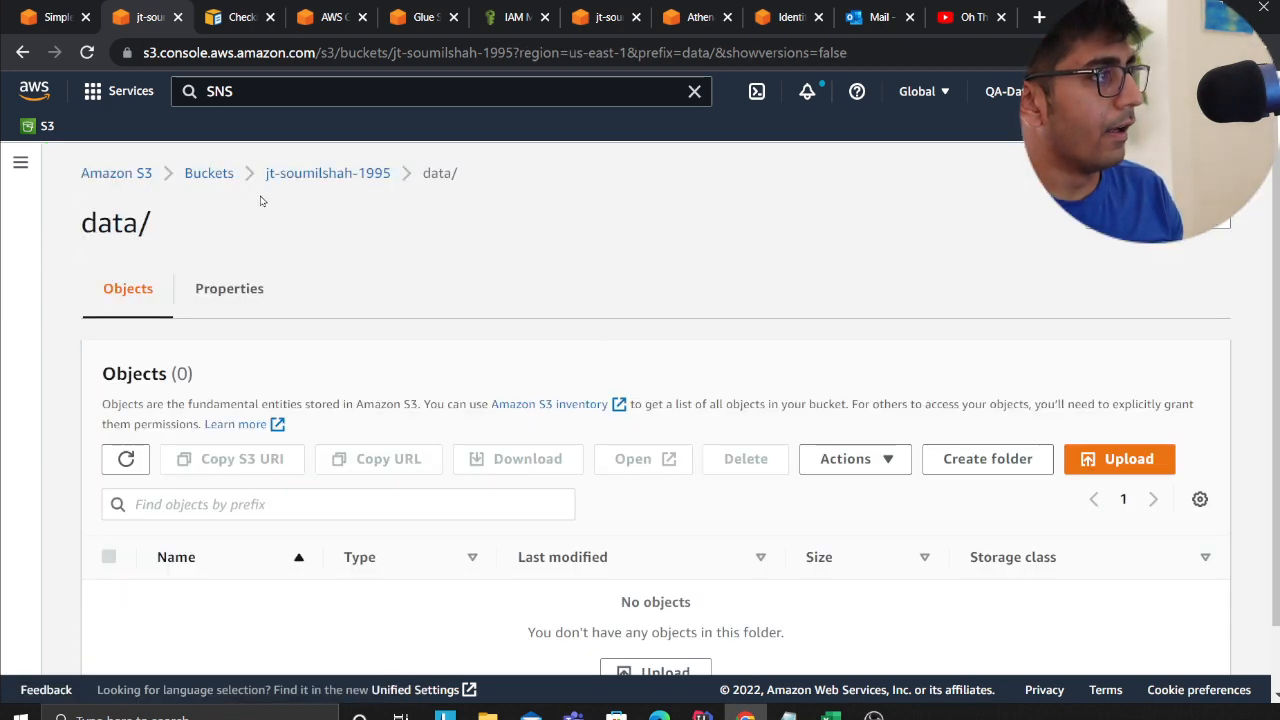
pyautogui.moveTo(649, 463)
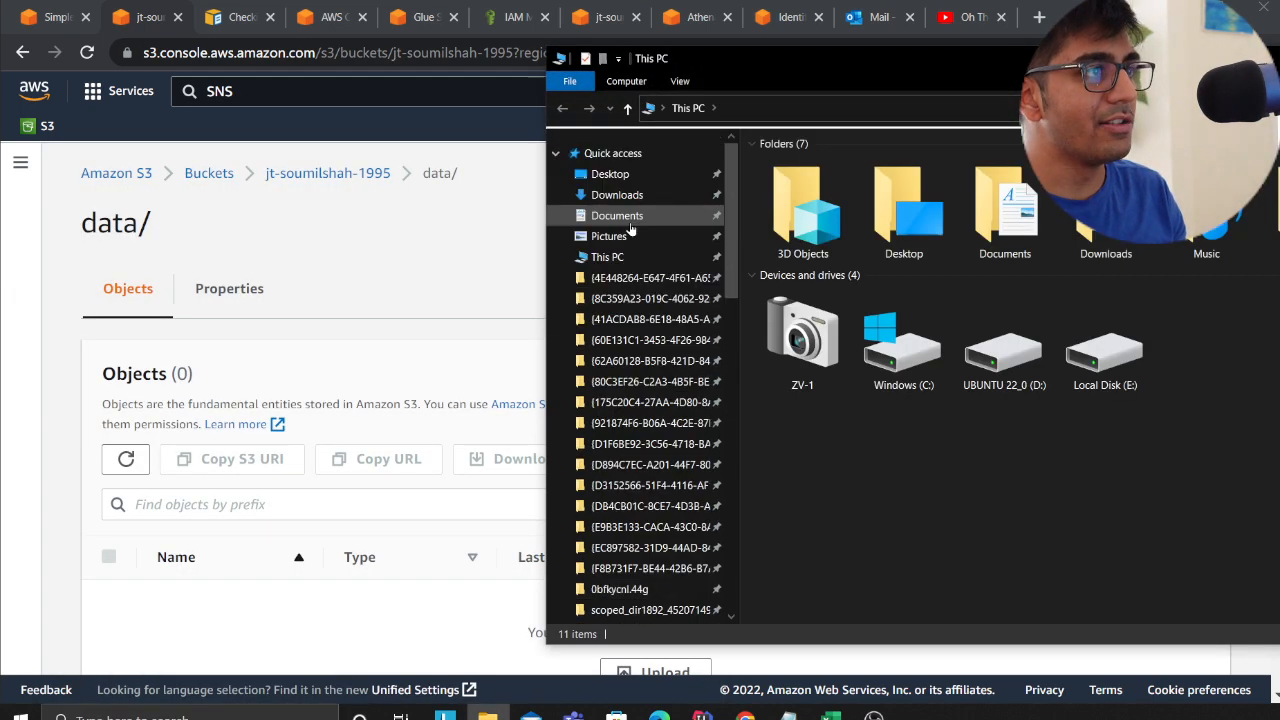
# Upload salesdata02.csv (404 B) back into the data folder and close the upload status
pyautogui.click(615, 195)
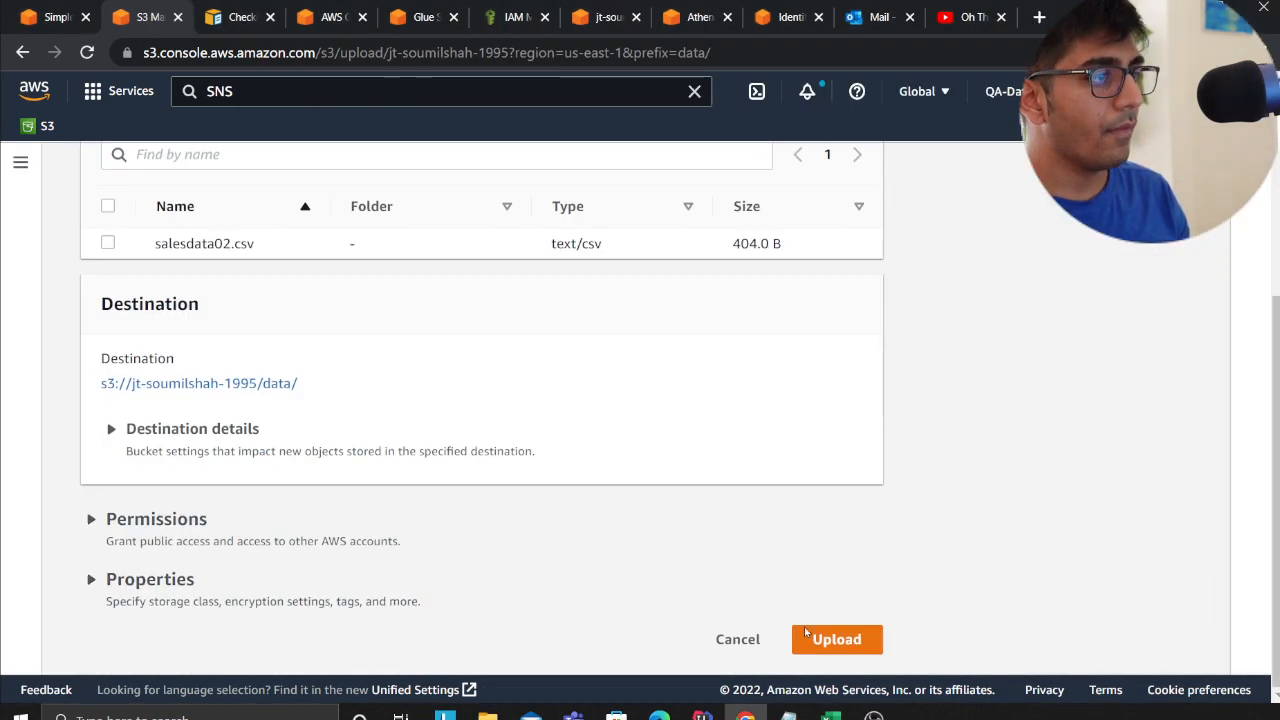
pyautogui.click(836, 639)
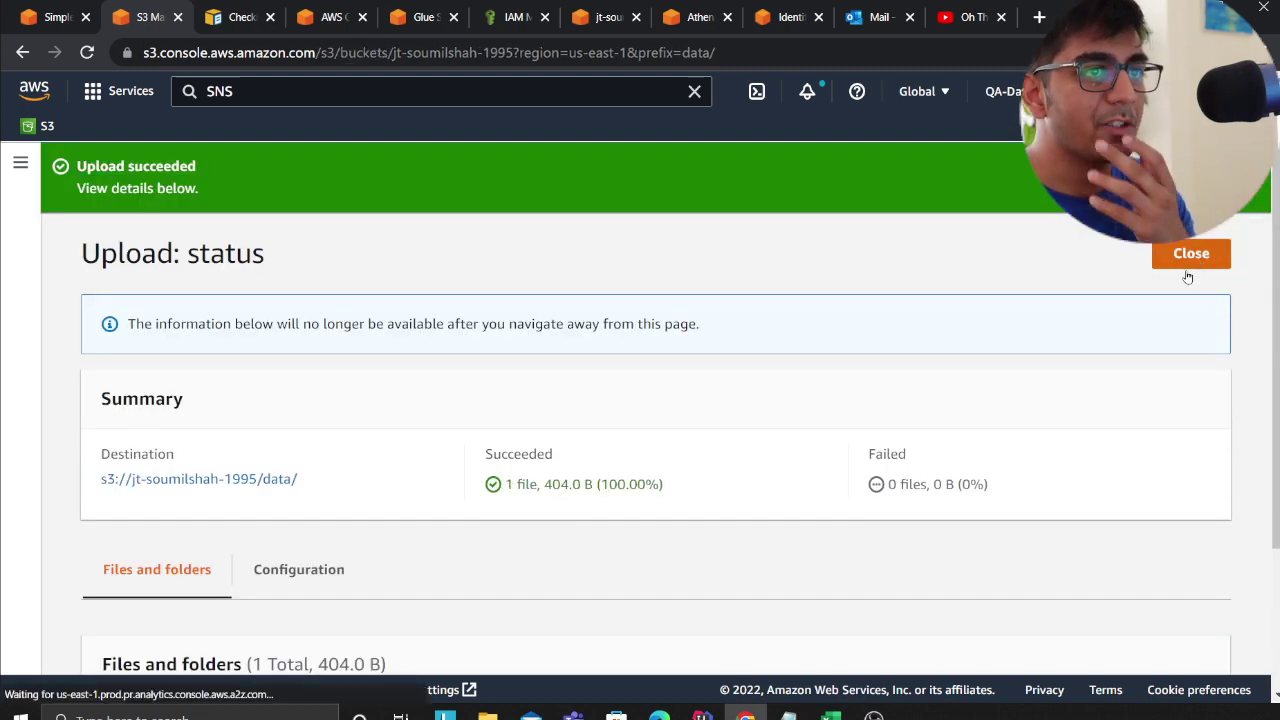
pyautogui.click(1190, 253)
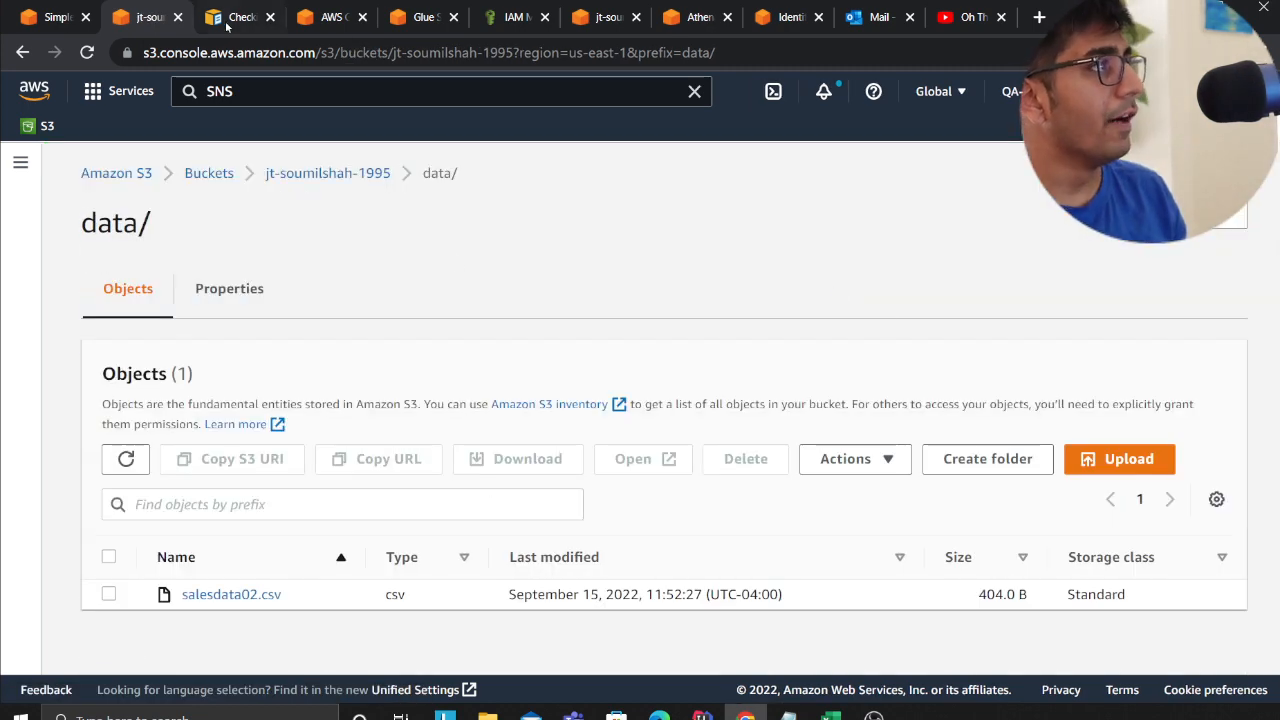
pyautogui.moveTo(330, 17)
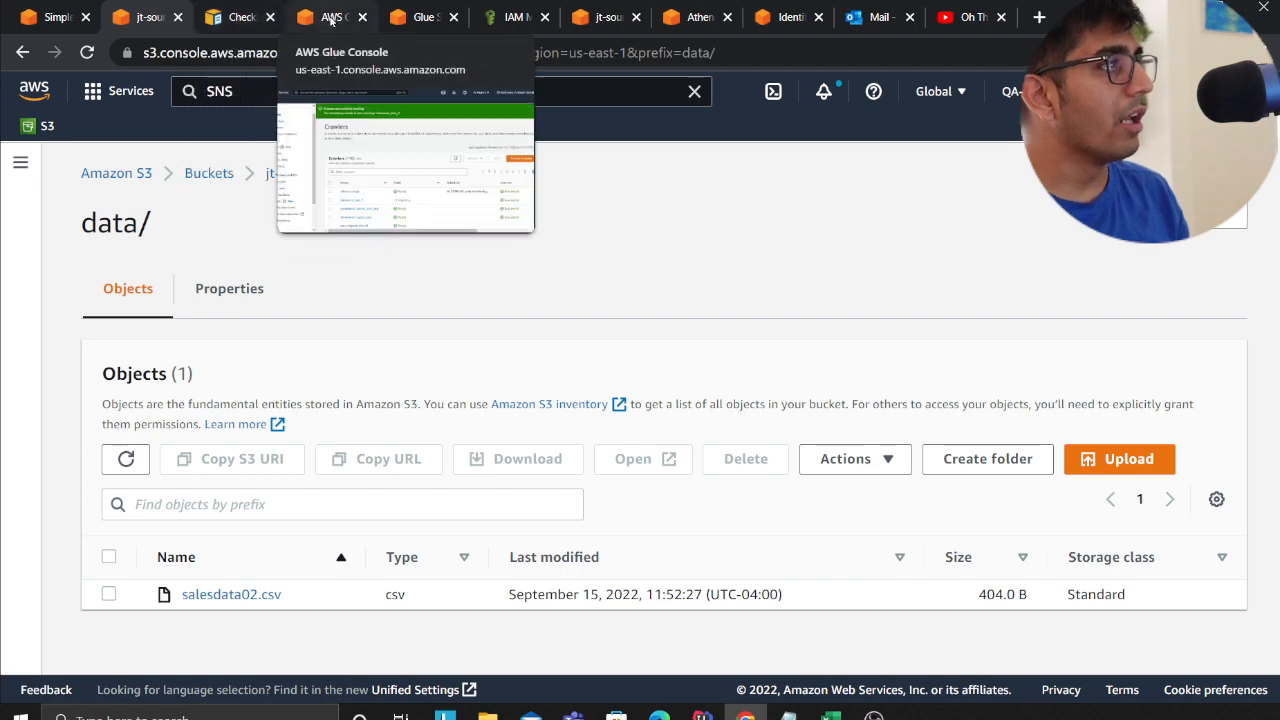
# View the datateam_test_1 crawler's properties in Glue, then move to the Athena query editor
pyautogui.click(330, 17)
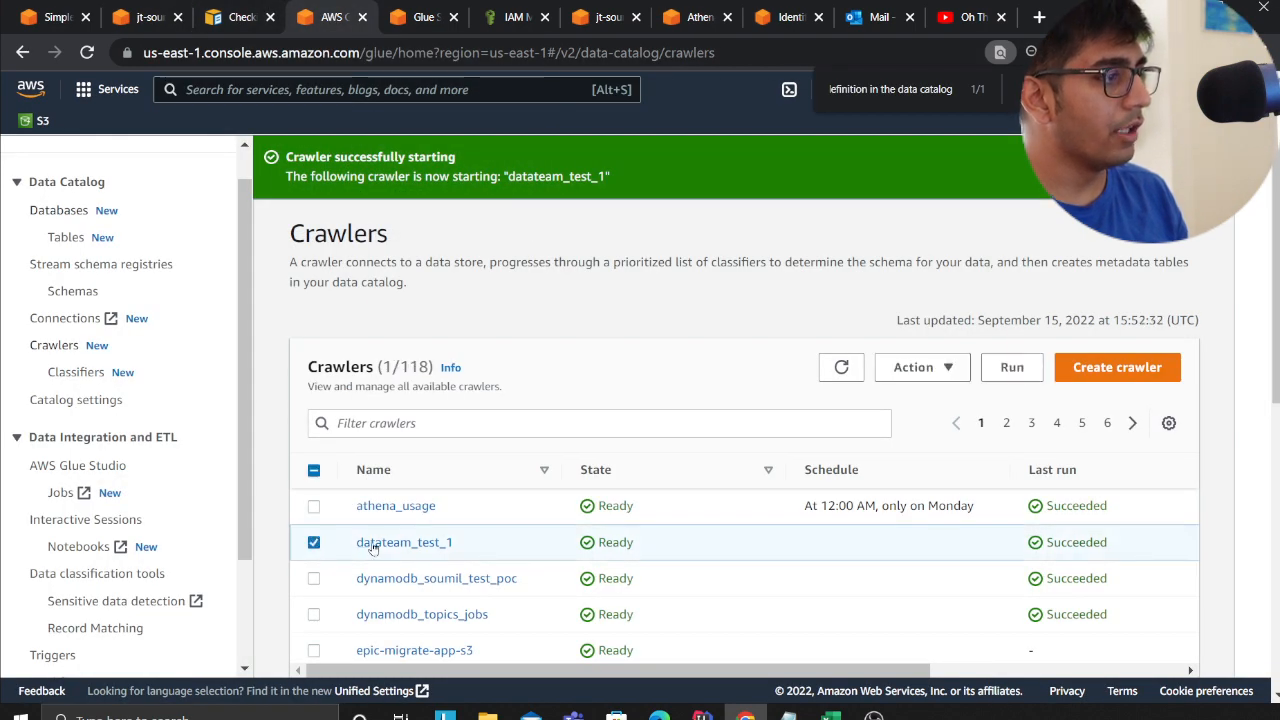
pyautogui.click(405, 542)
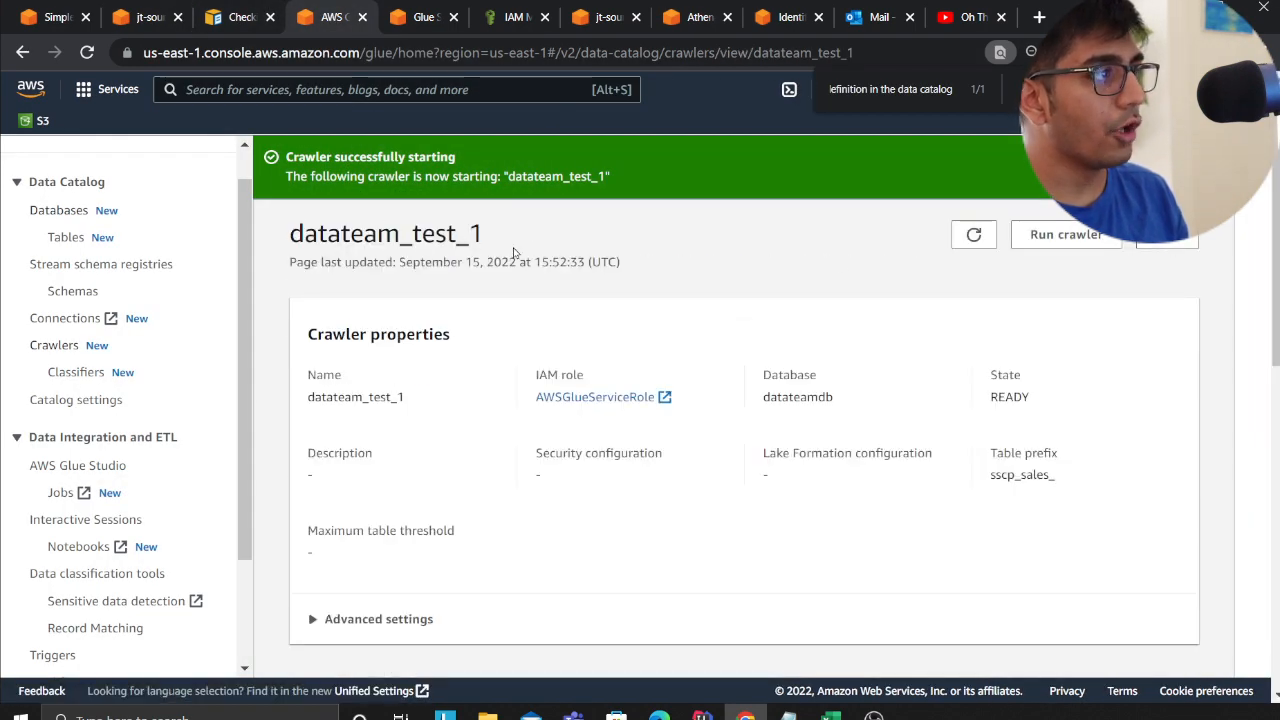
pyautogui.moveTo(1108, 303)
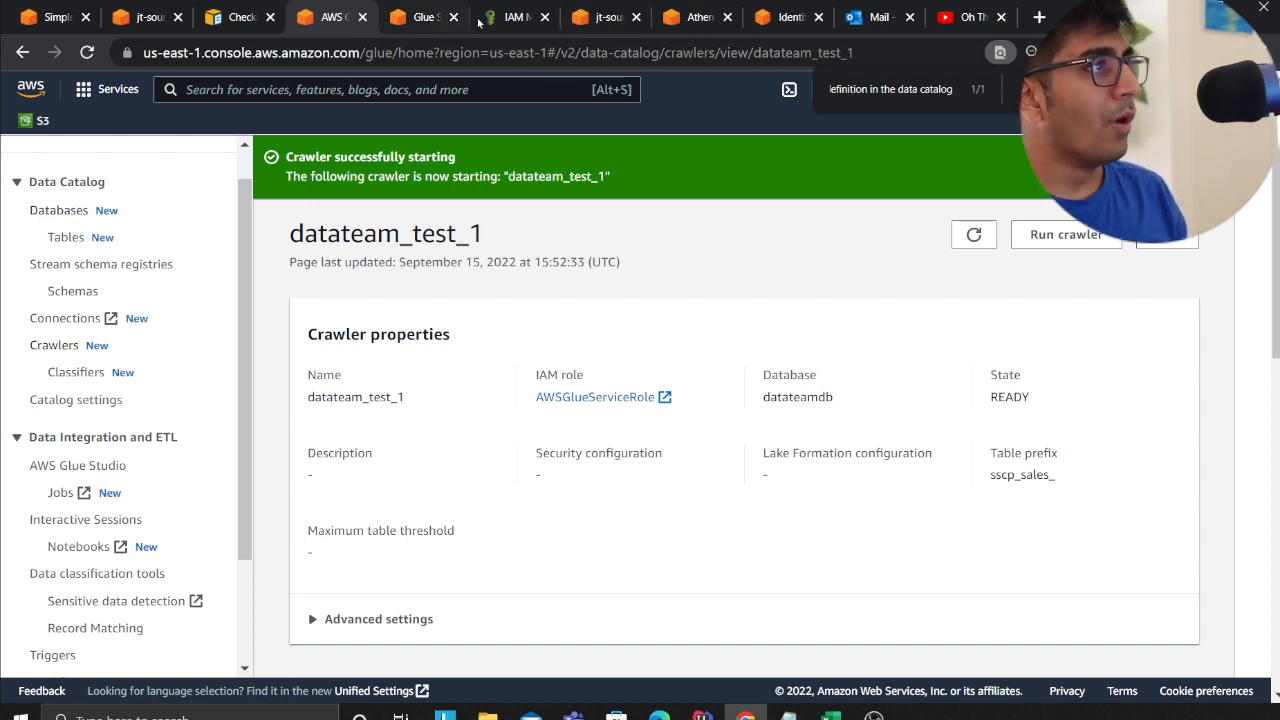
pyautogui.click(700, 17)
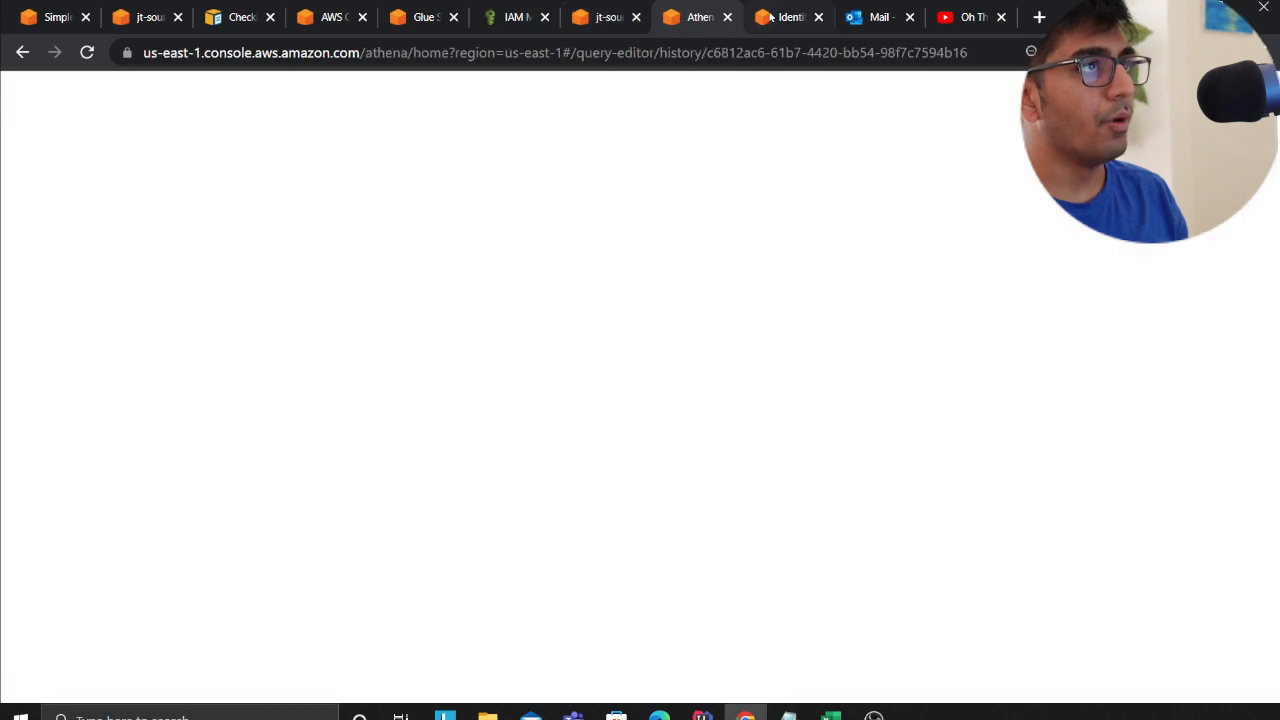
# Revisit the blog's architecture diagram, then select the DemoAlert SNS topic name
pyautogui.click(788, 17)
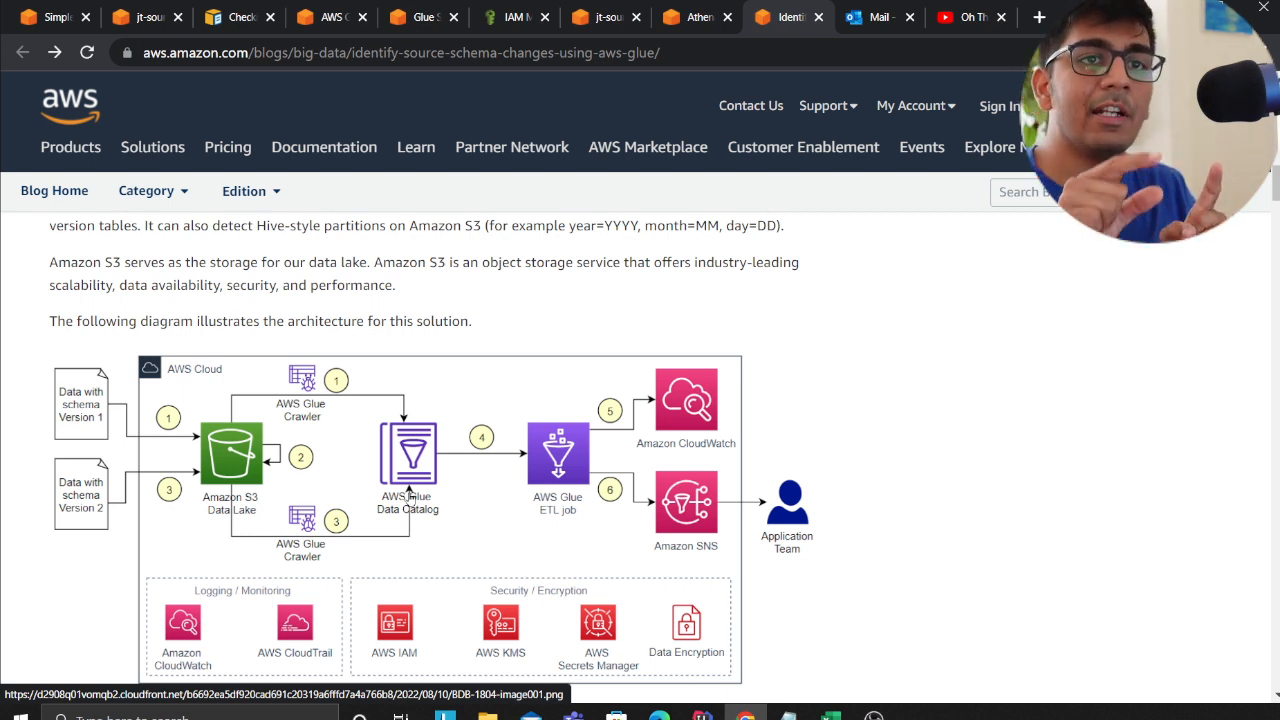
pyautogui.click(58, 17)
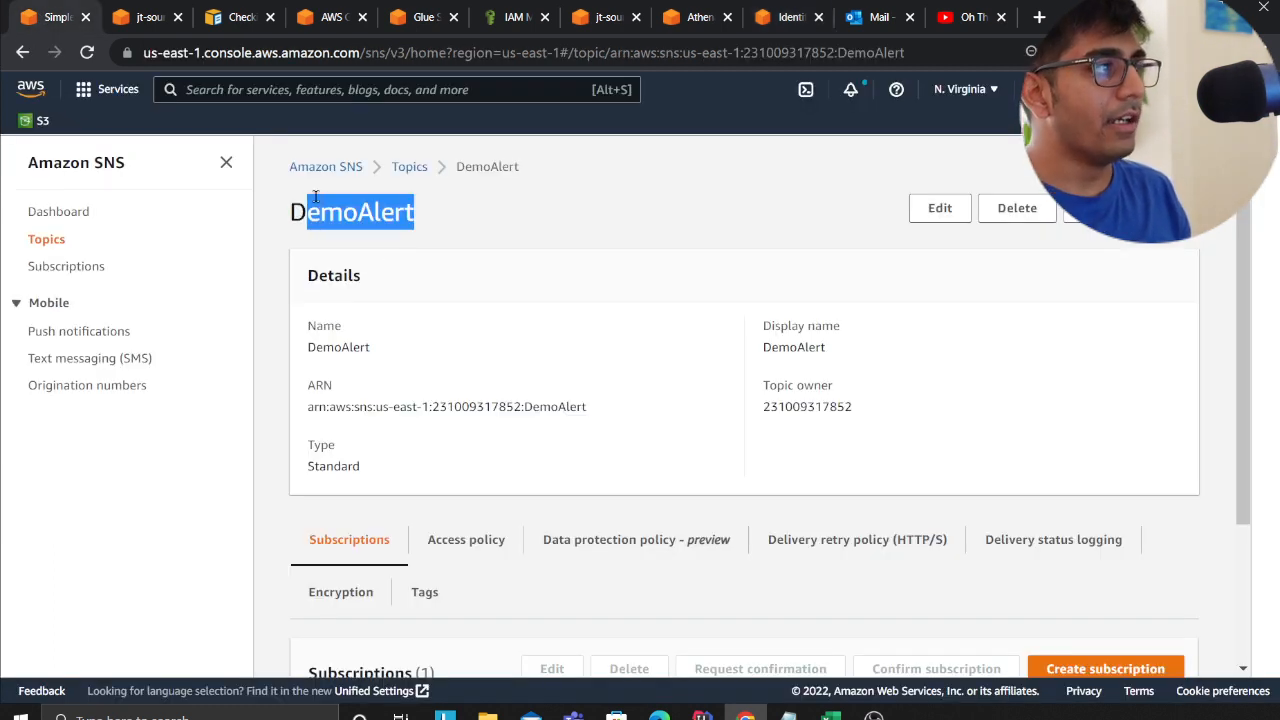
pyautogui.tripleClick(350, 211)
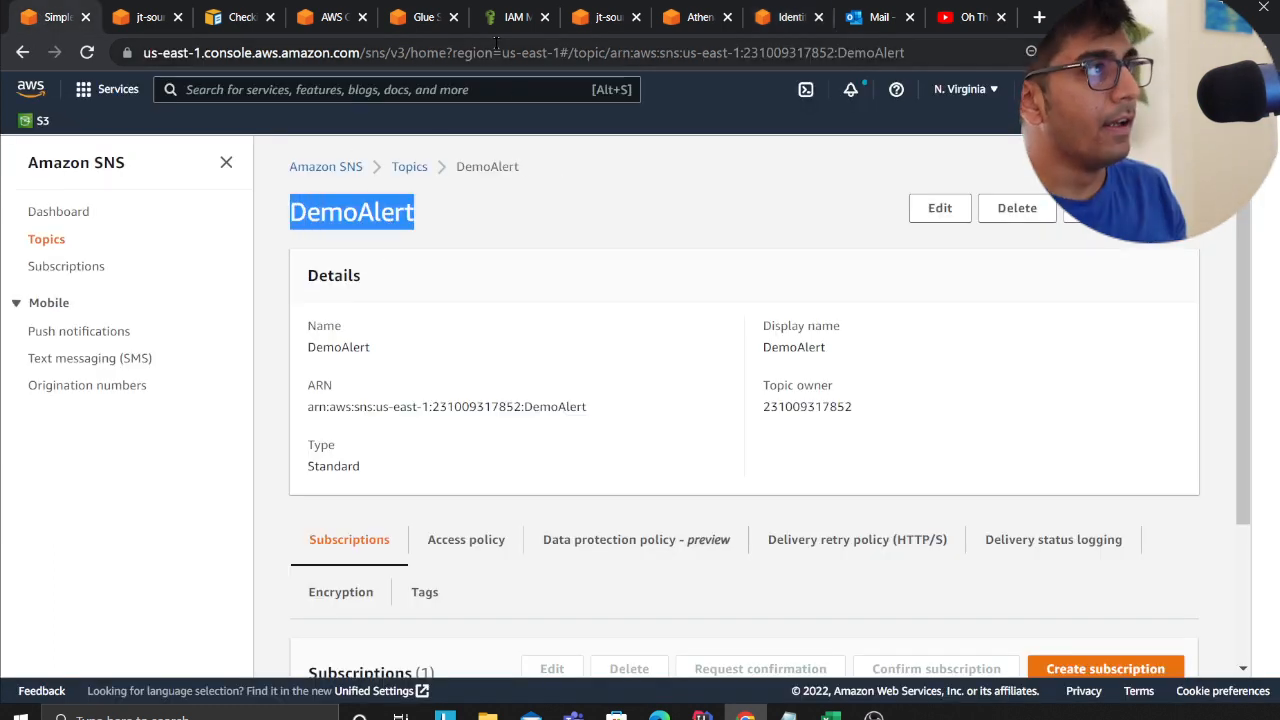
# Highlight the Glue script's catalog id and placeholder parameters in the blog post, then open the S3 checksum guide
pyautogui.click(784, 17)
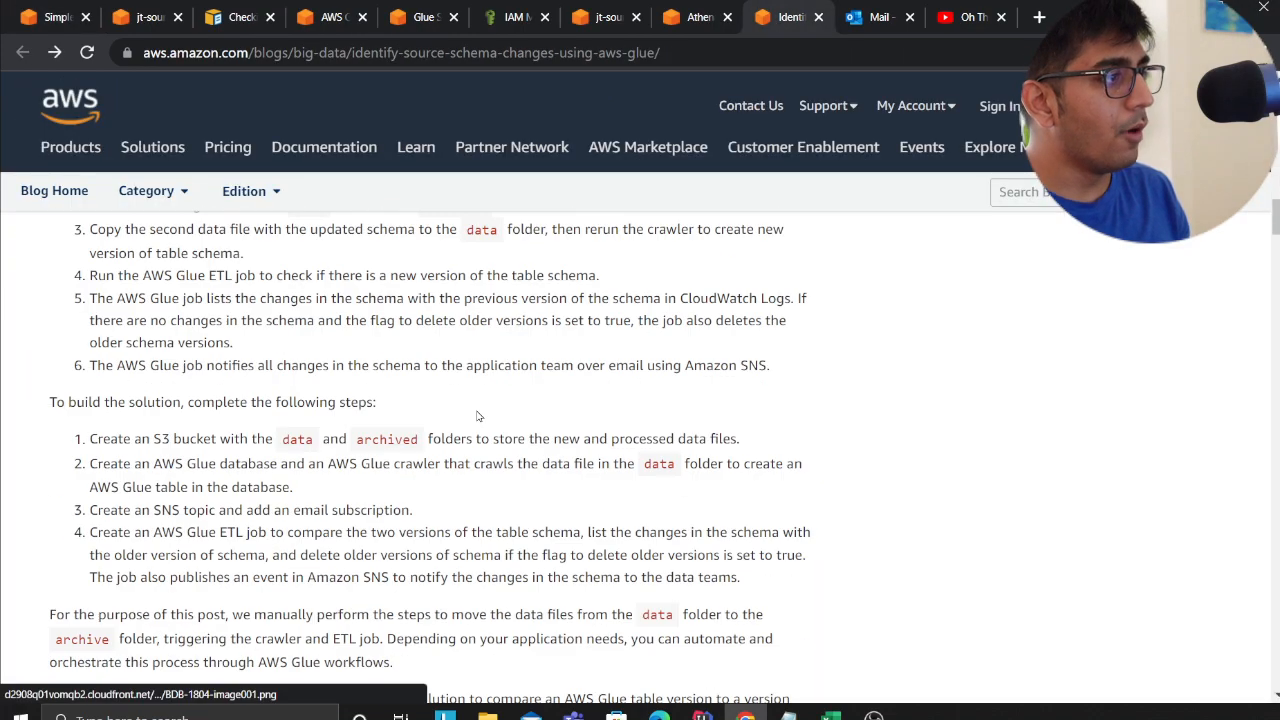
pyautogui.scroll(-3)
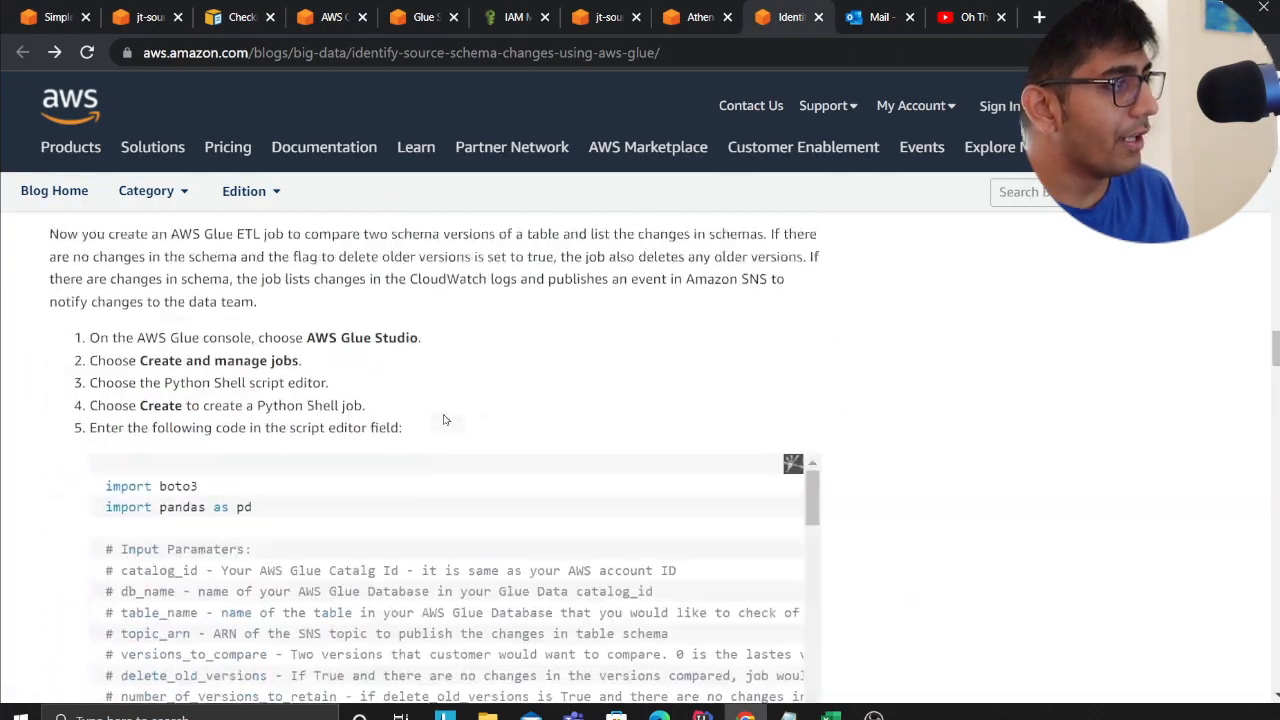
pyautogui.scroll(-3)
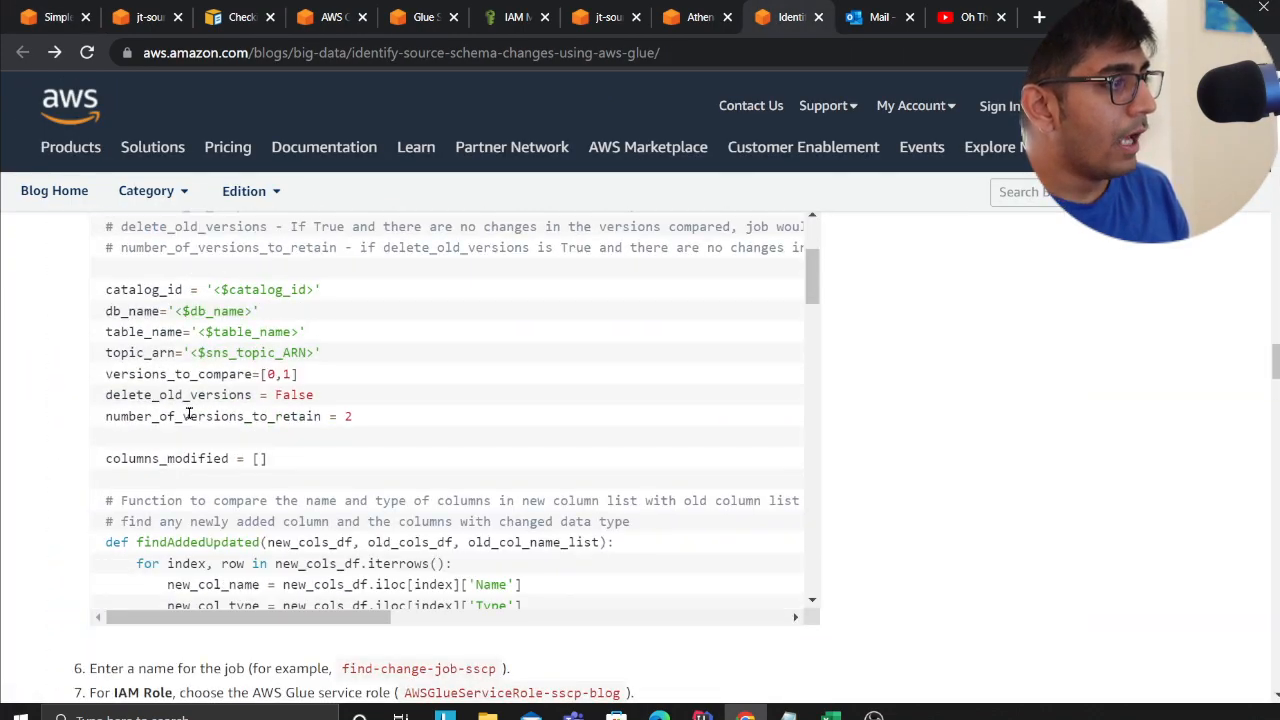
pyautogui.doubleClick(263, 289)
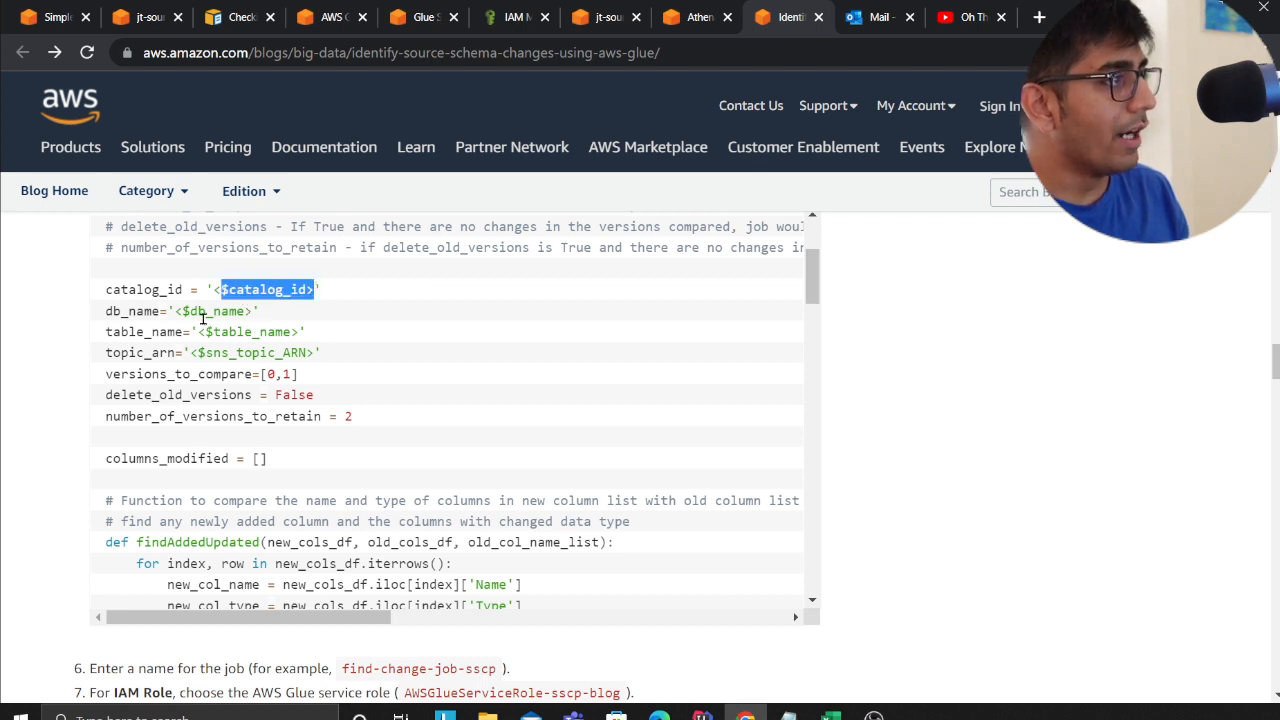
pyautogui.doubleClick(245, 331)
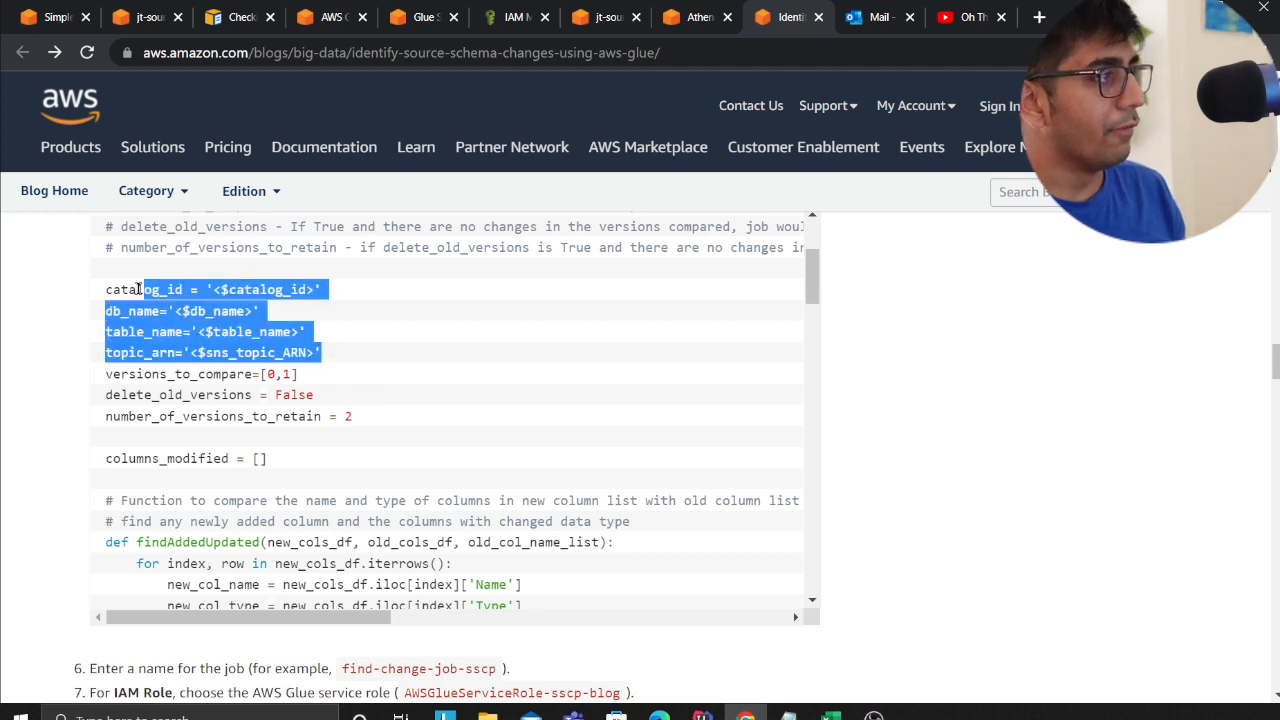
pyautogui.click(242, 18)
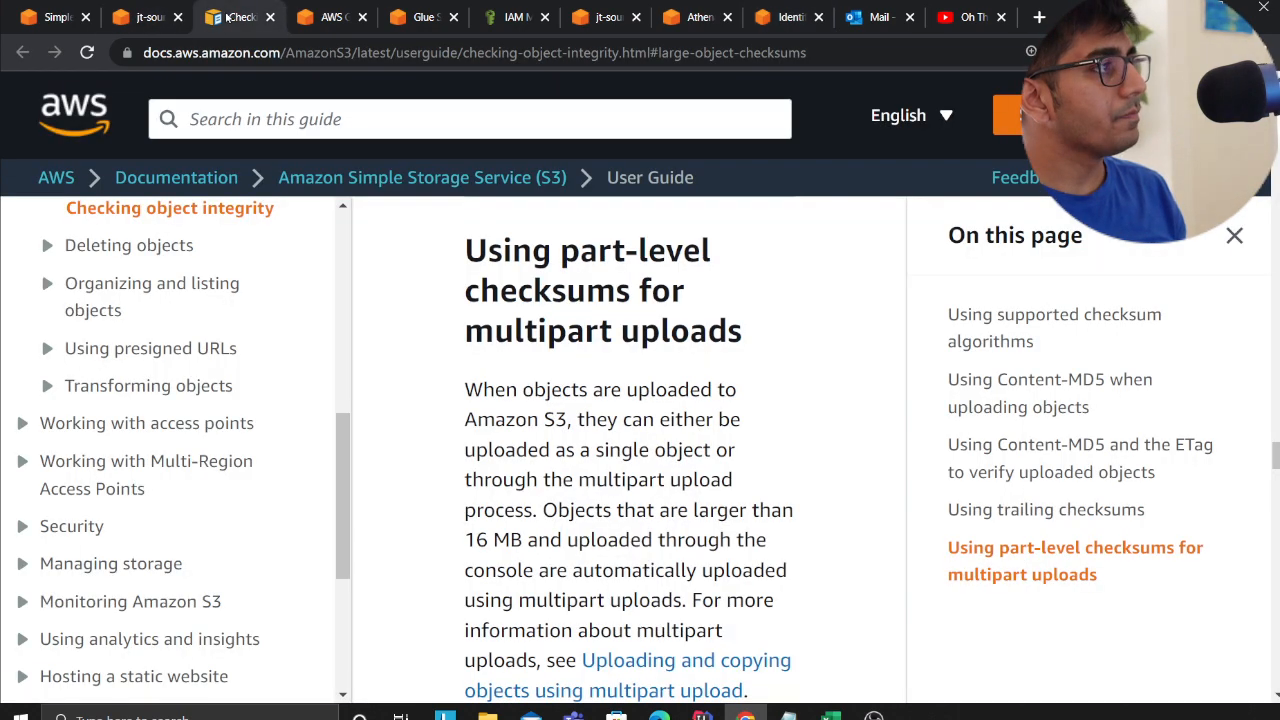
# Review the sample-job script and its latest succeeded run (22 seconds) in Glue Studio
pyautogui.click(419, 17)
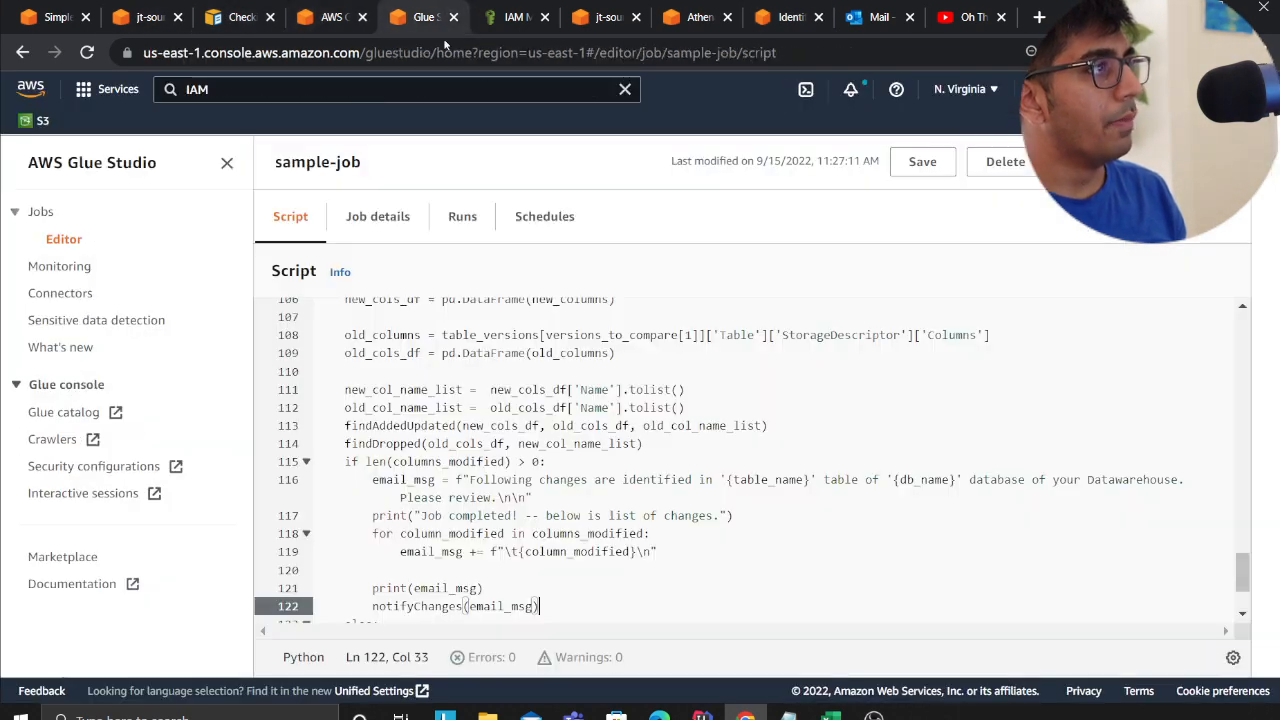
pyautogui.scroll(-3)
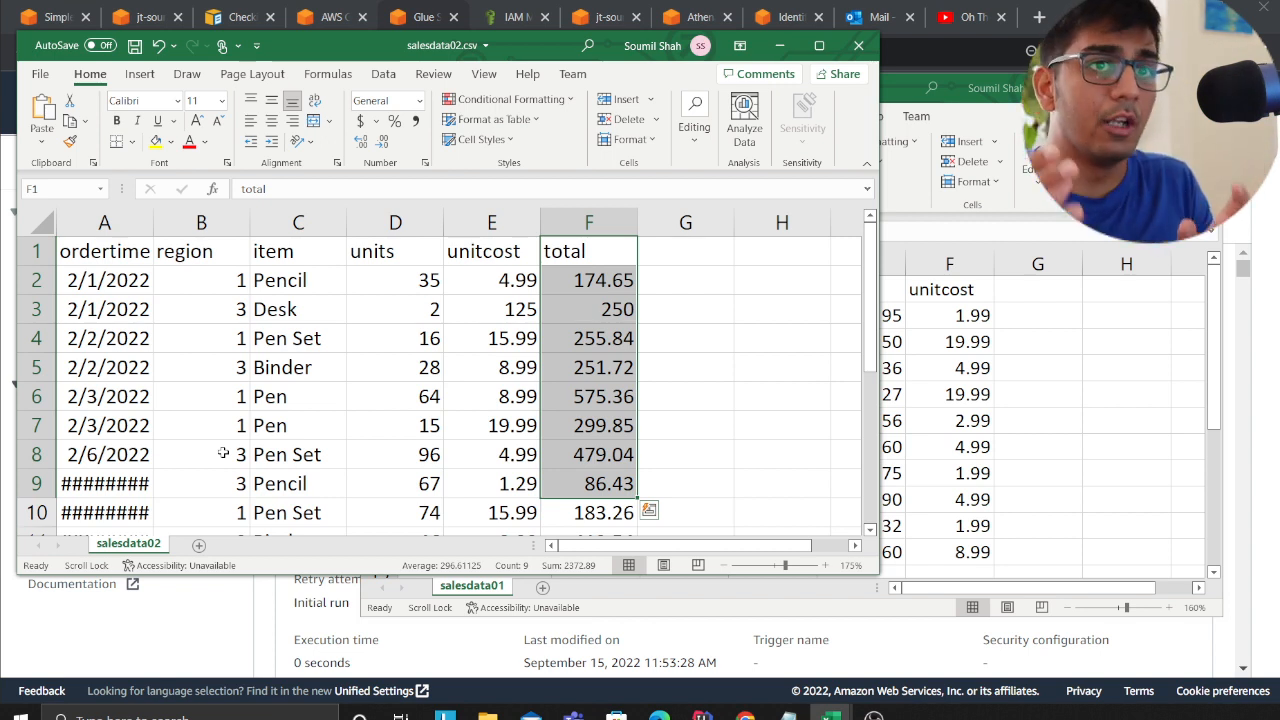
pyautogui.click(415, 17)
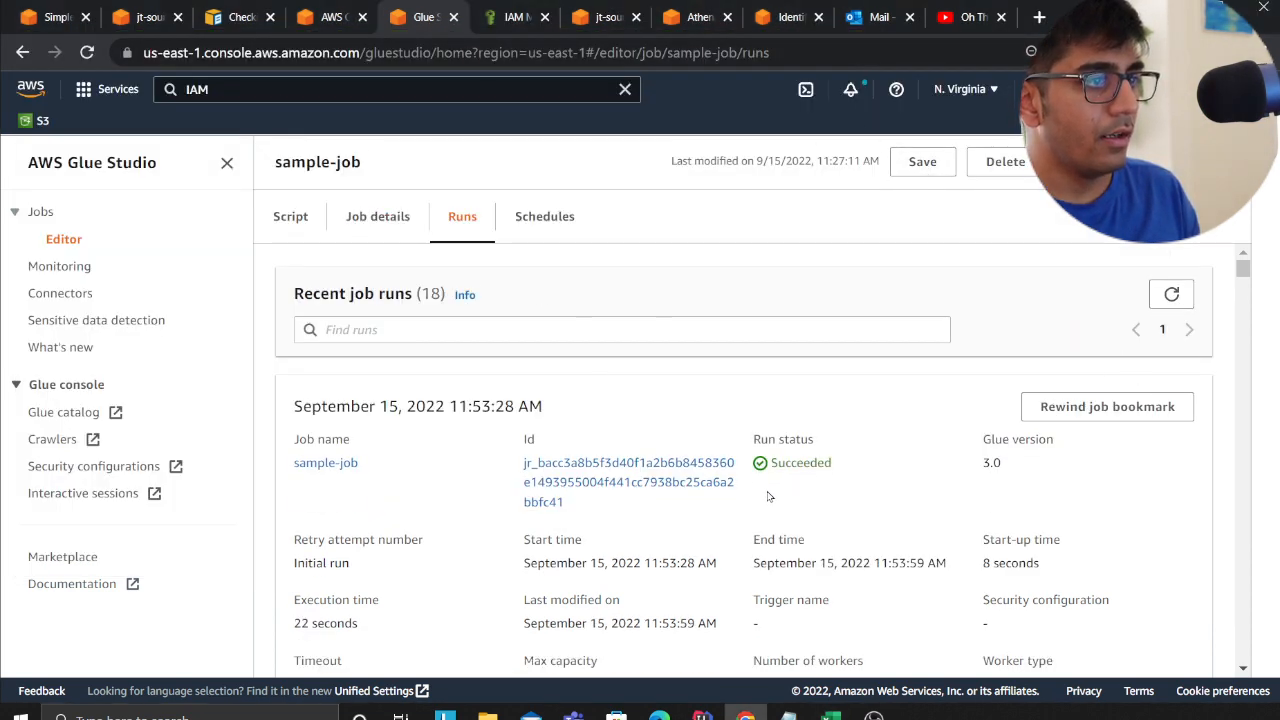
# Switch to the Outlook mailbox to view the DemoAlert DWH Notification schema-change email
pyautogui.click(879, 17)
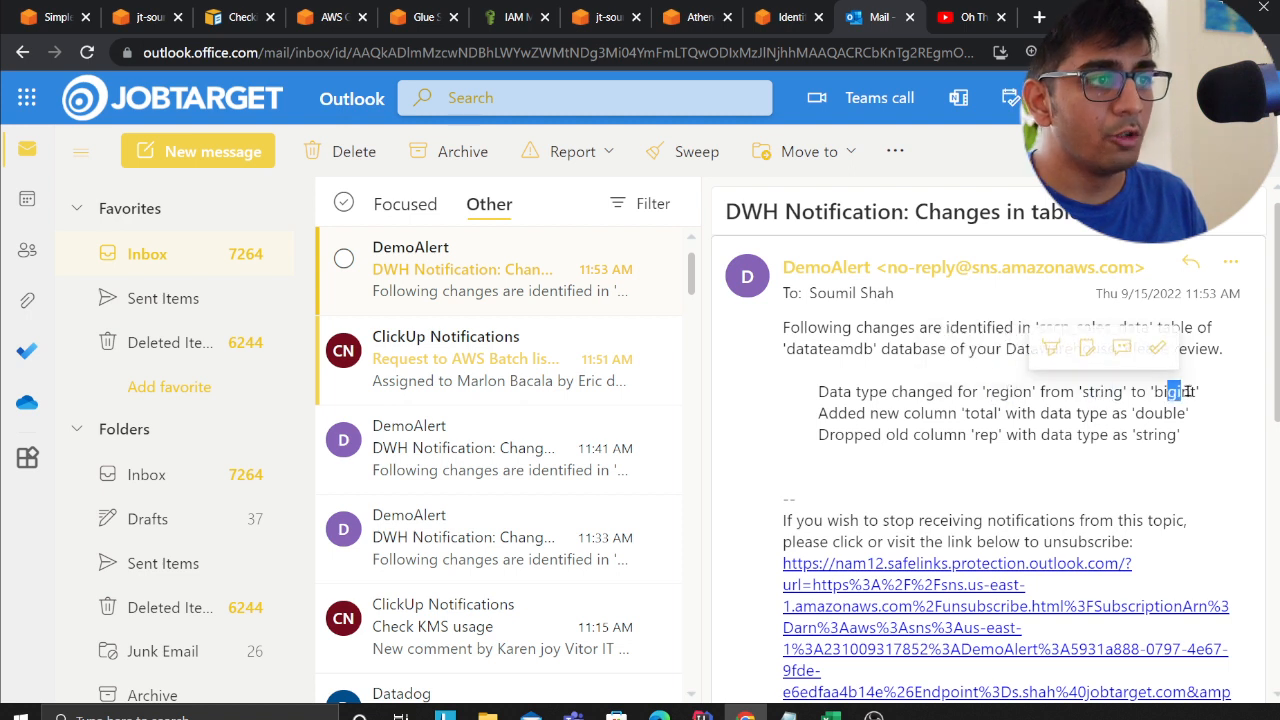
# Highlight the new bigint data type for region in the alert email
pyautogui.doubleClick(1066, 413)
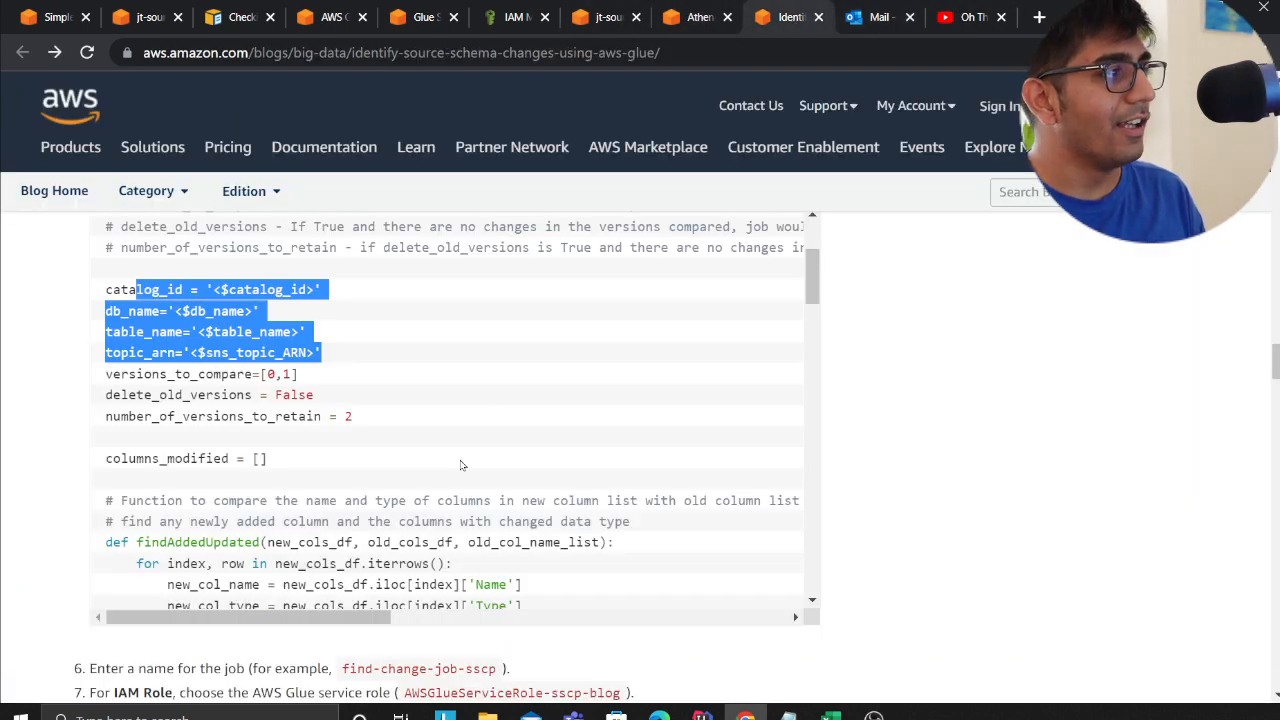
pyautogui.moveTo(980, 499)
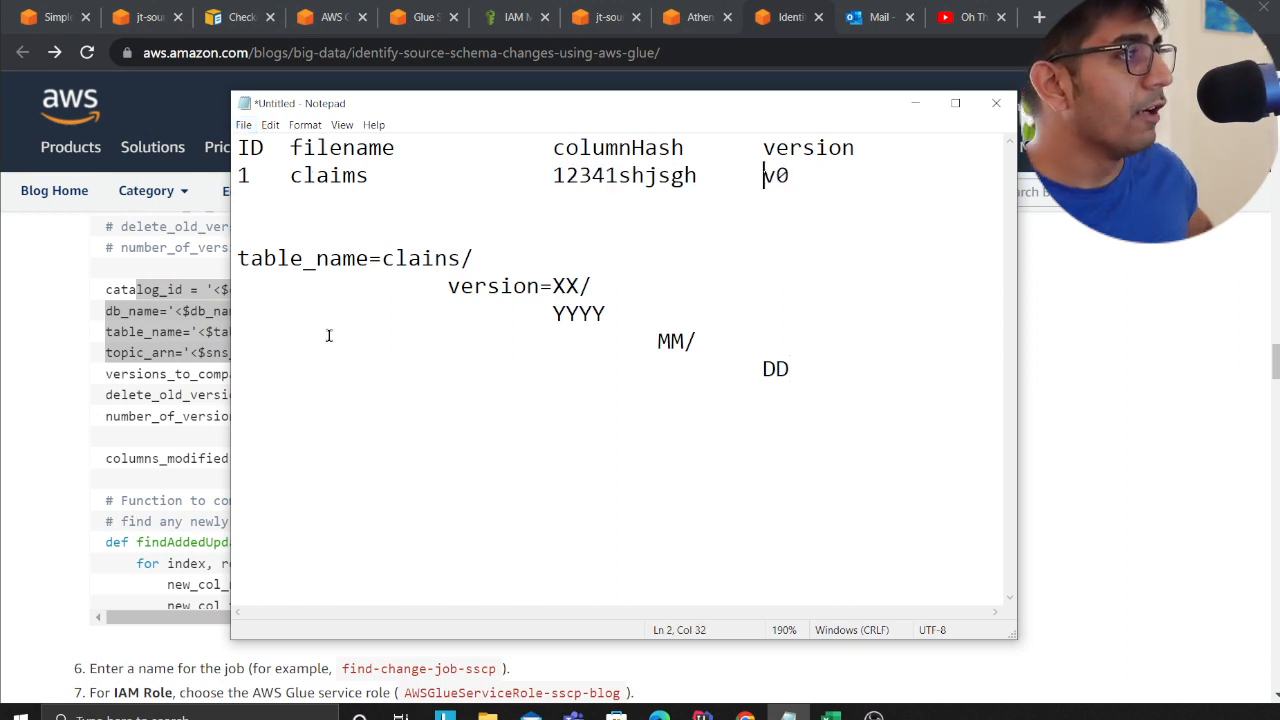
# Type dated file names clain_202212 and clain_20221233 on new lines in Notepad
pyautogui.write('C')
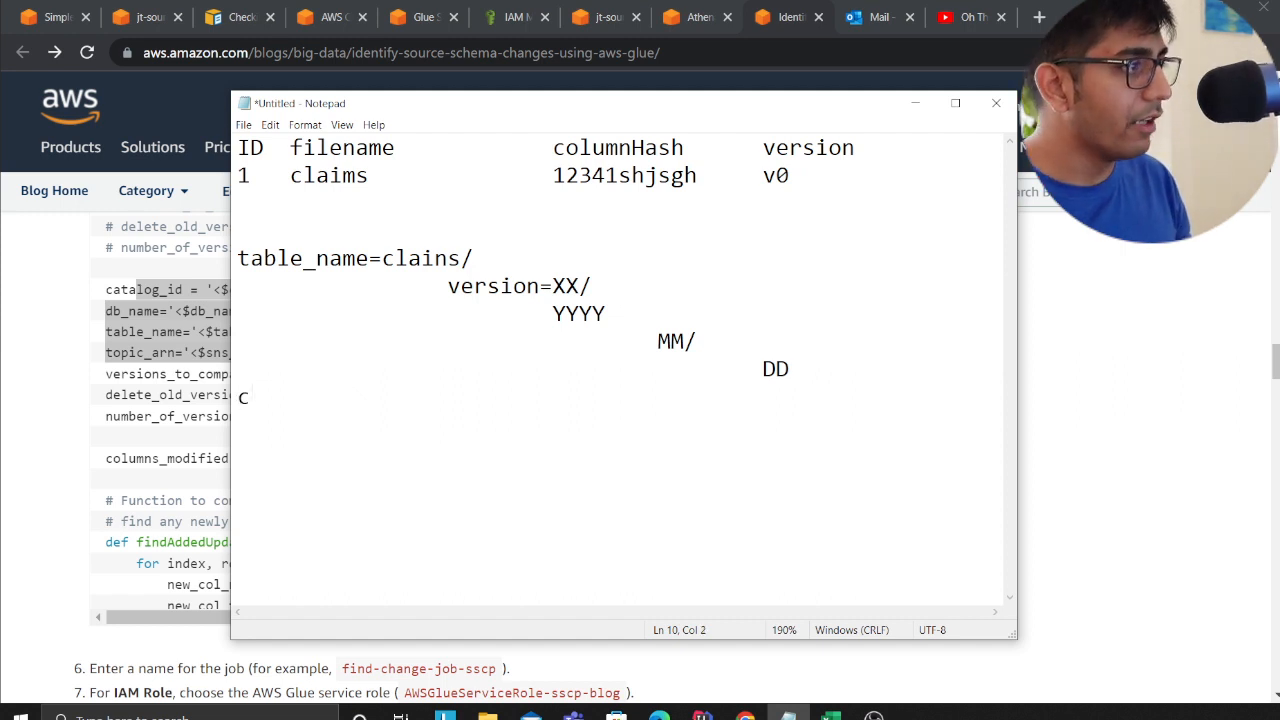
pyautogui.write('lain_2022')
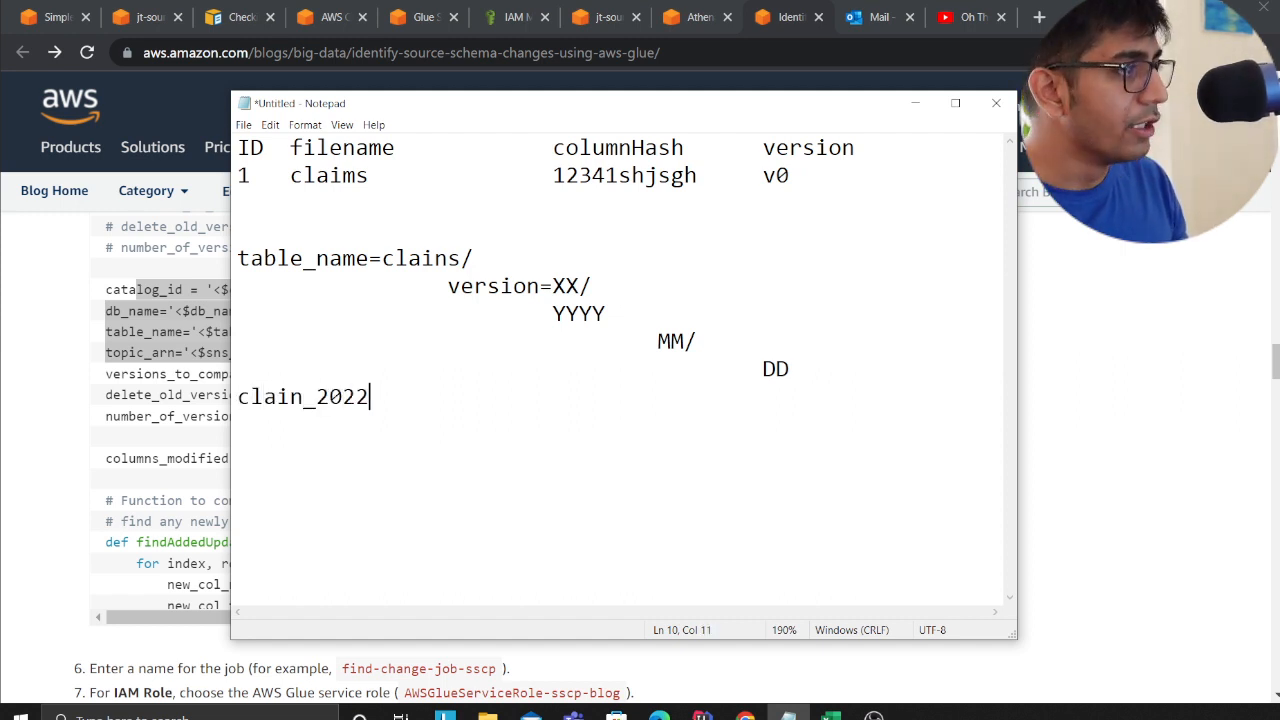
pyautogui.write('12')
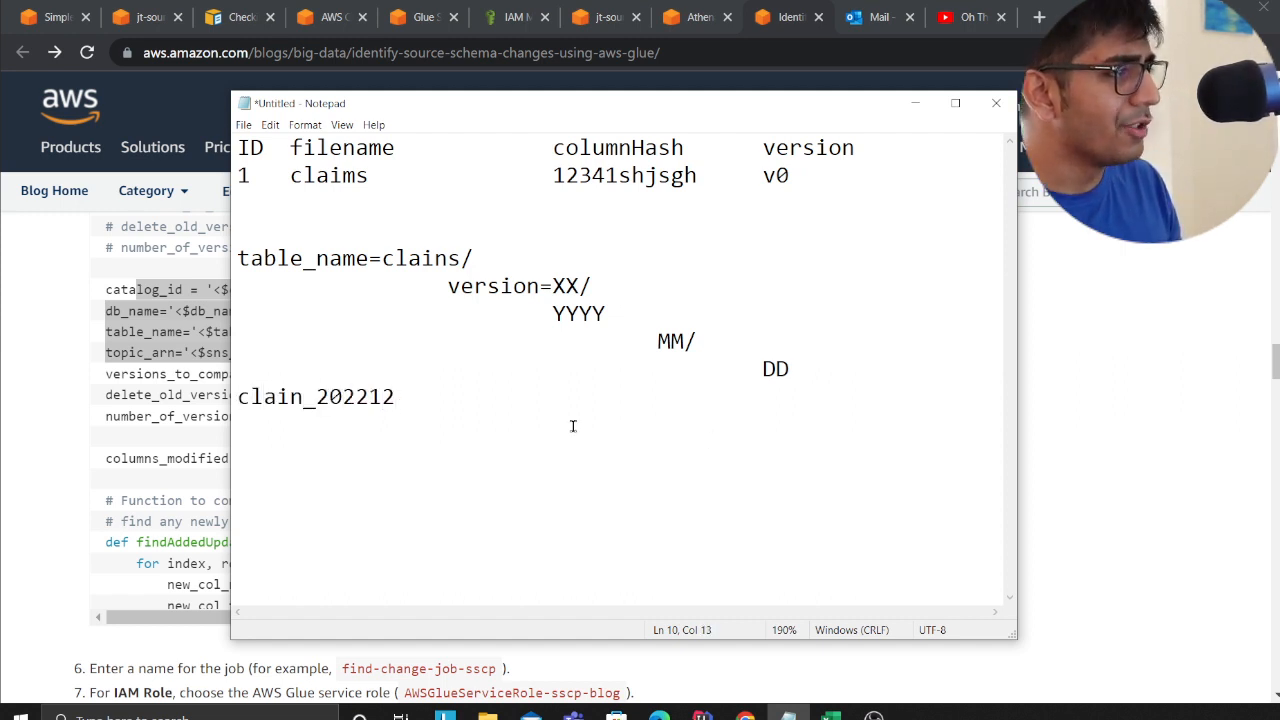
pyautogui.write('clain_202212')
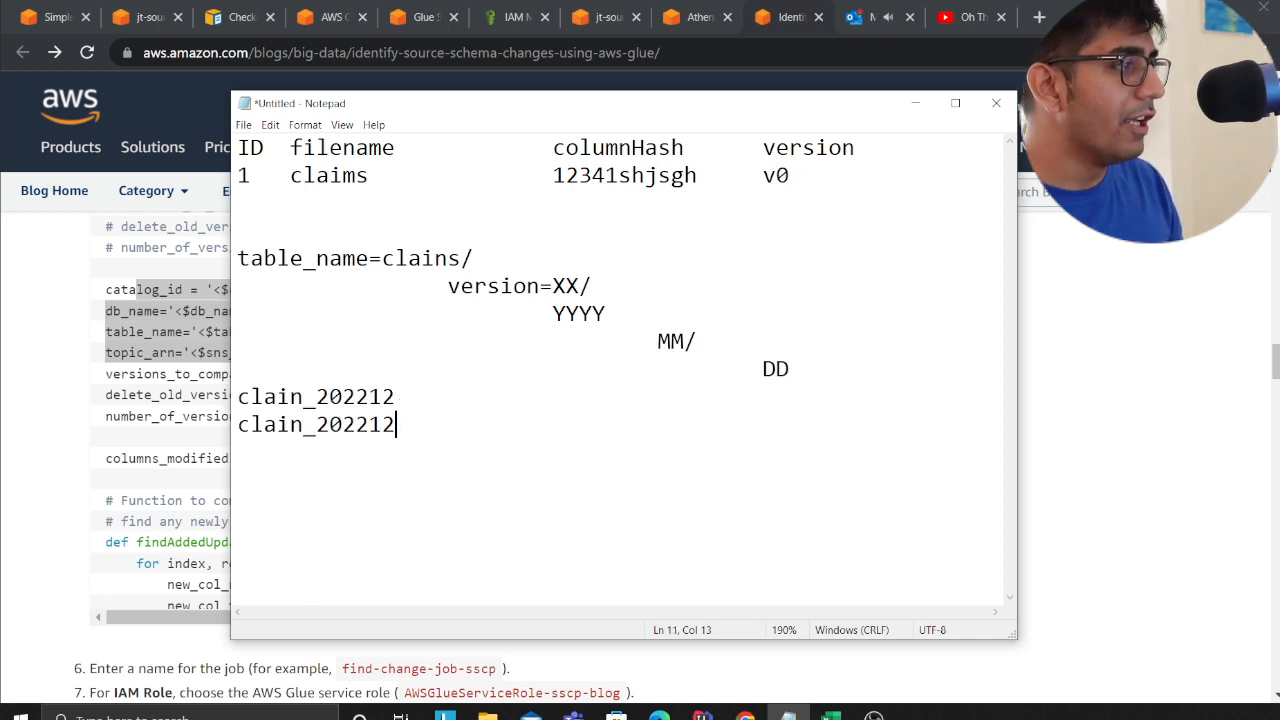
pyautogui.press('Backspace')
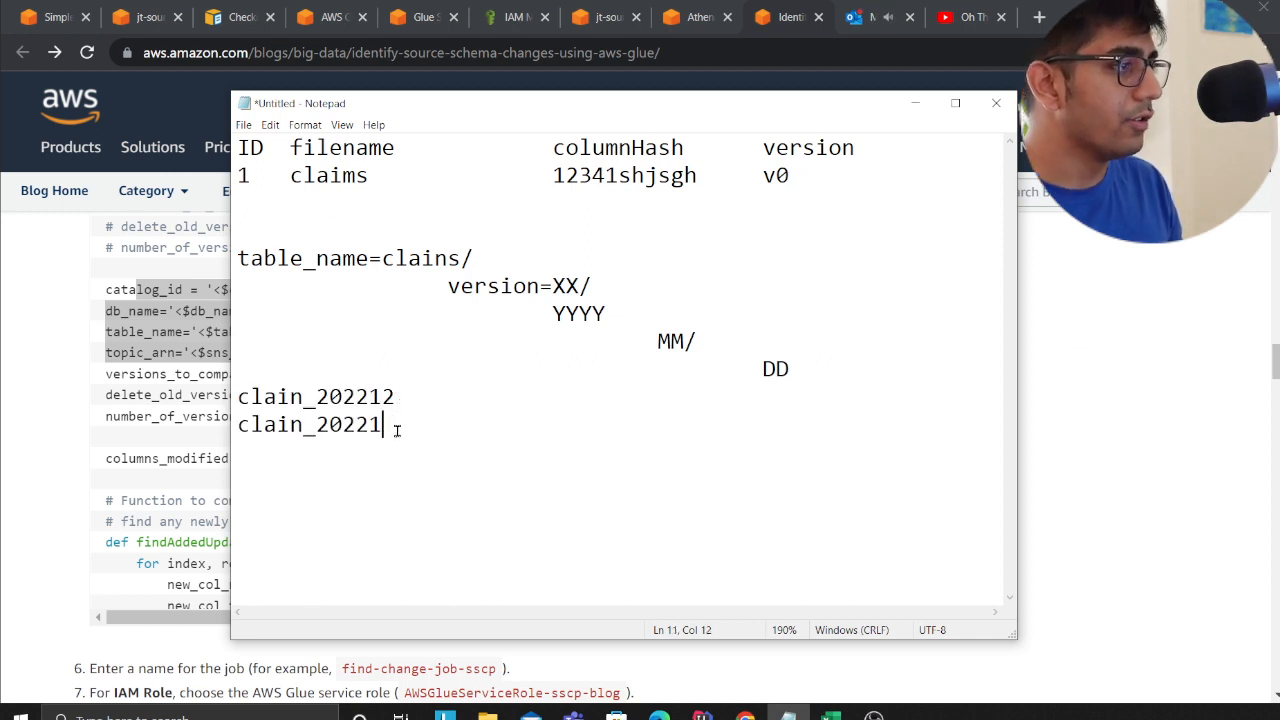
pyautogui.write('2w')
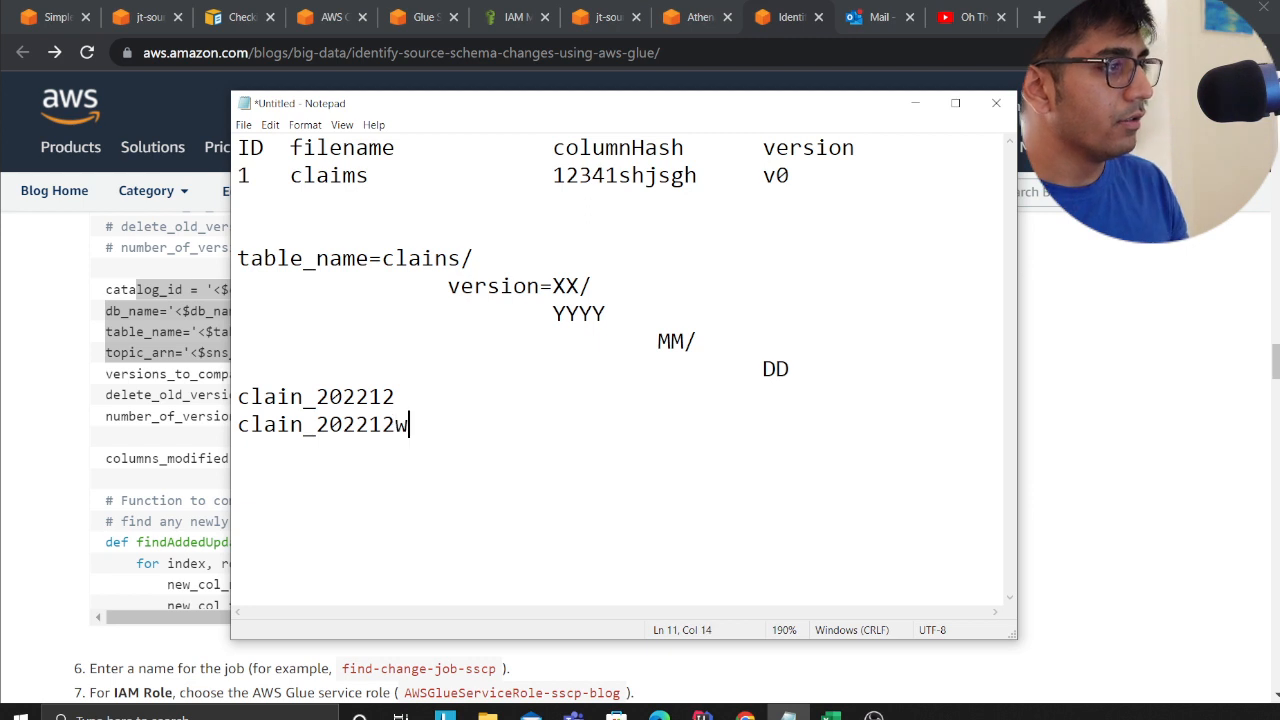
pyautogui.write('33')
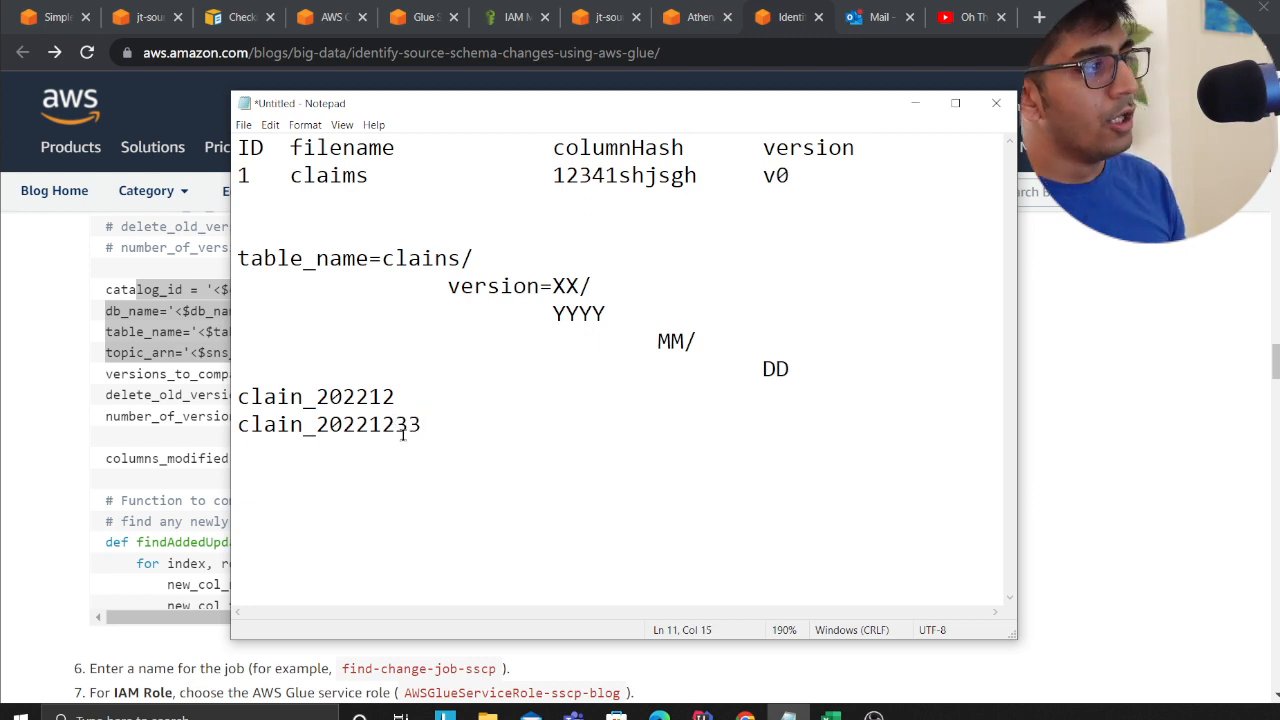
pyautogui.doubleClick(328, 175)
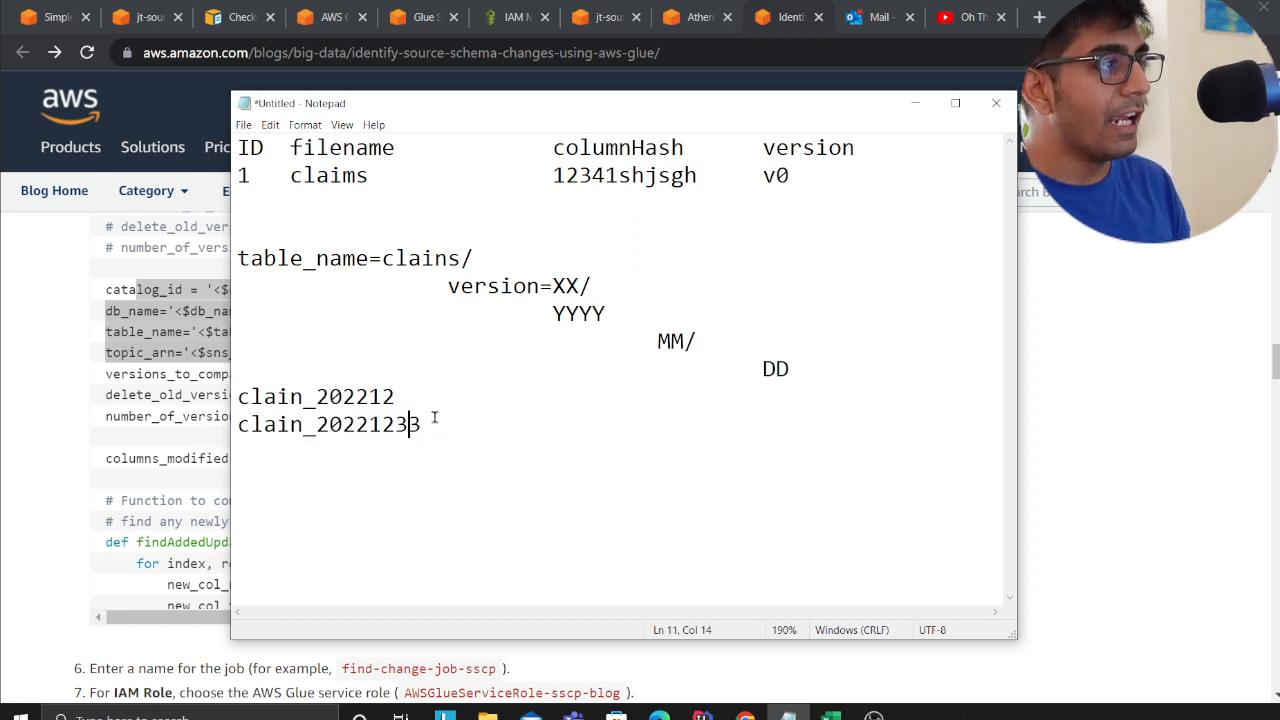
pyautogui.doubleClick(622, 175)
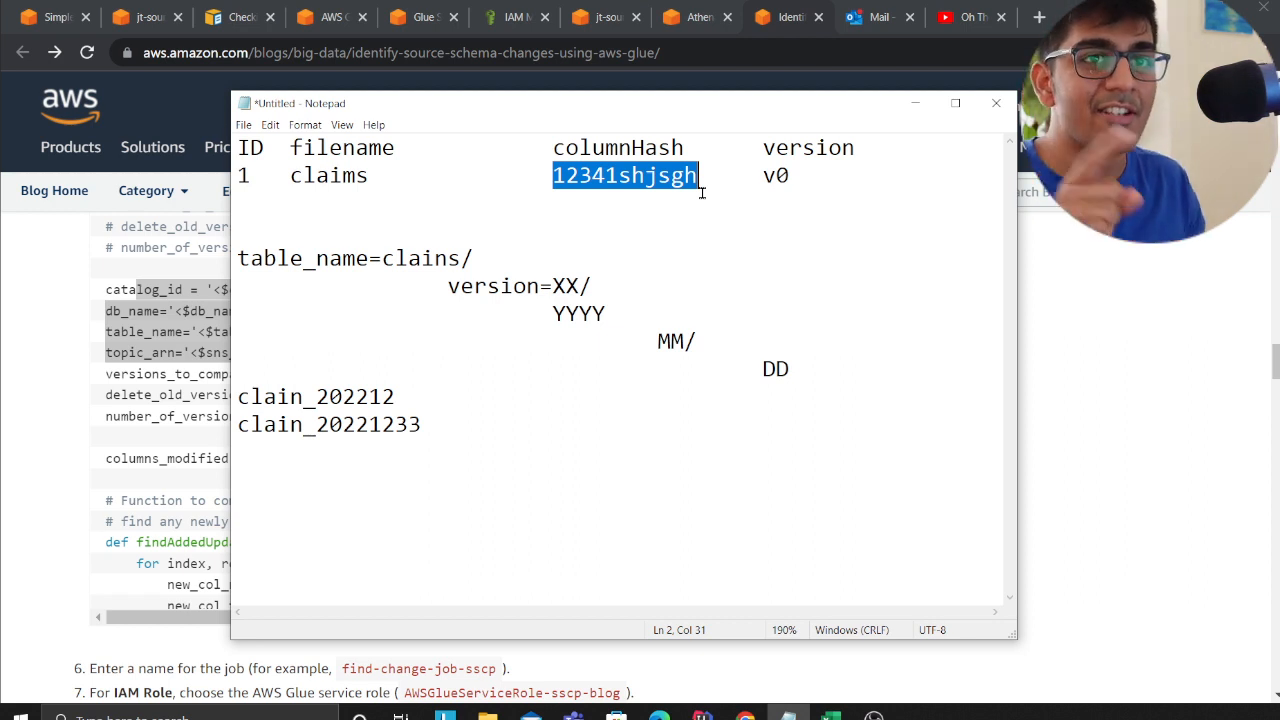
pyautogui.moveTo(330, 258); pyautogui.dragTo(775, 369)
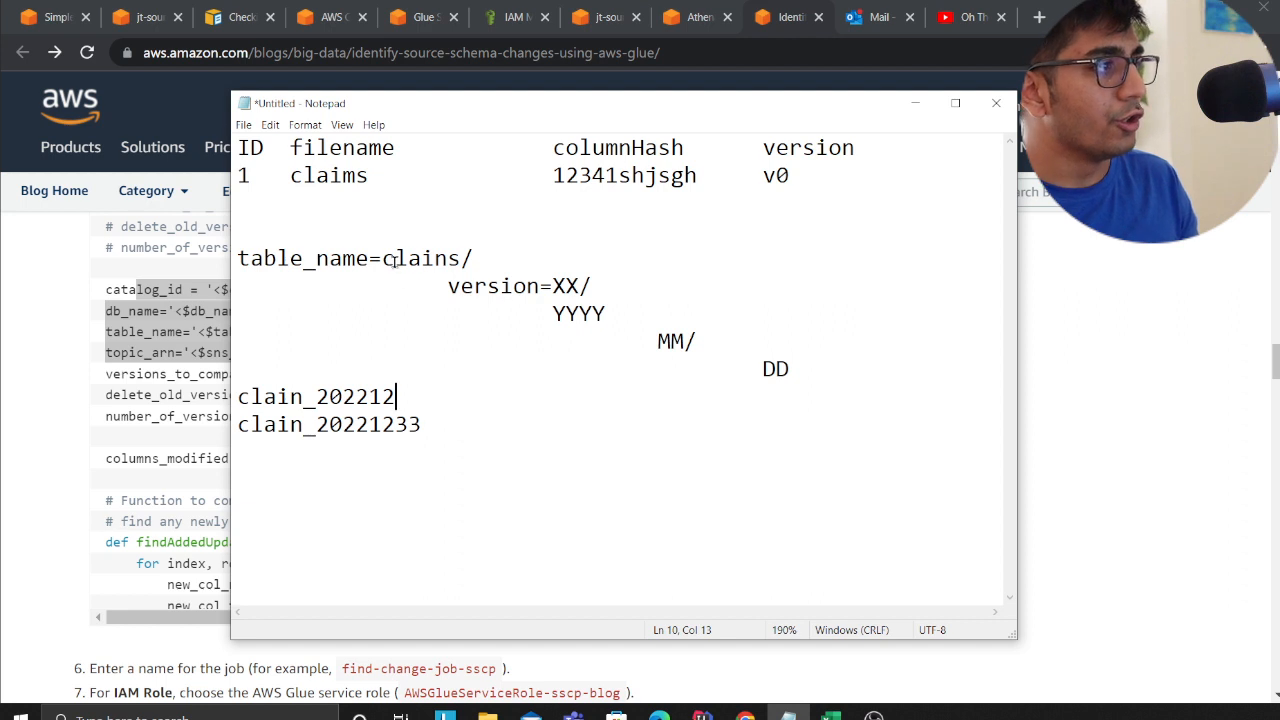
pyautogui.click(552, 286)
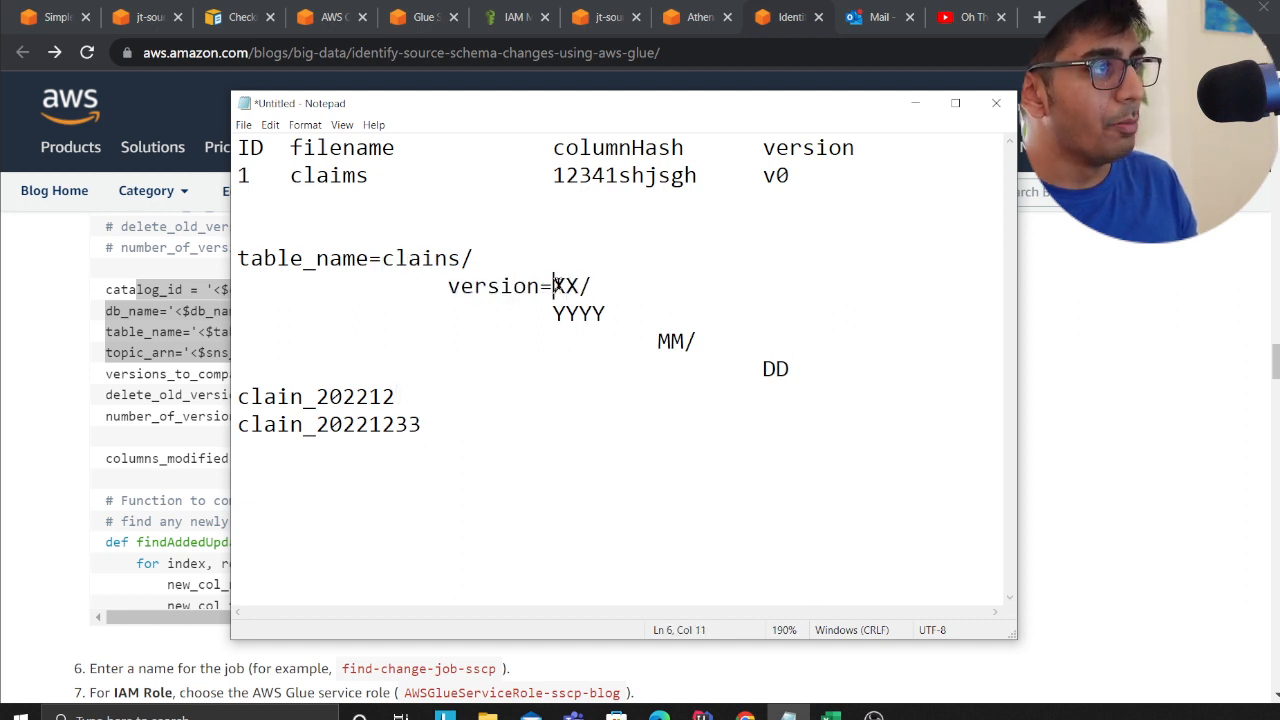
pyautogui.doubleClick(567, 287)
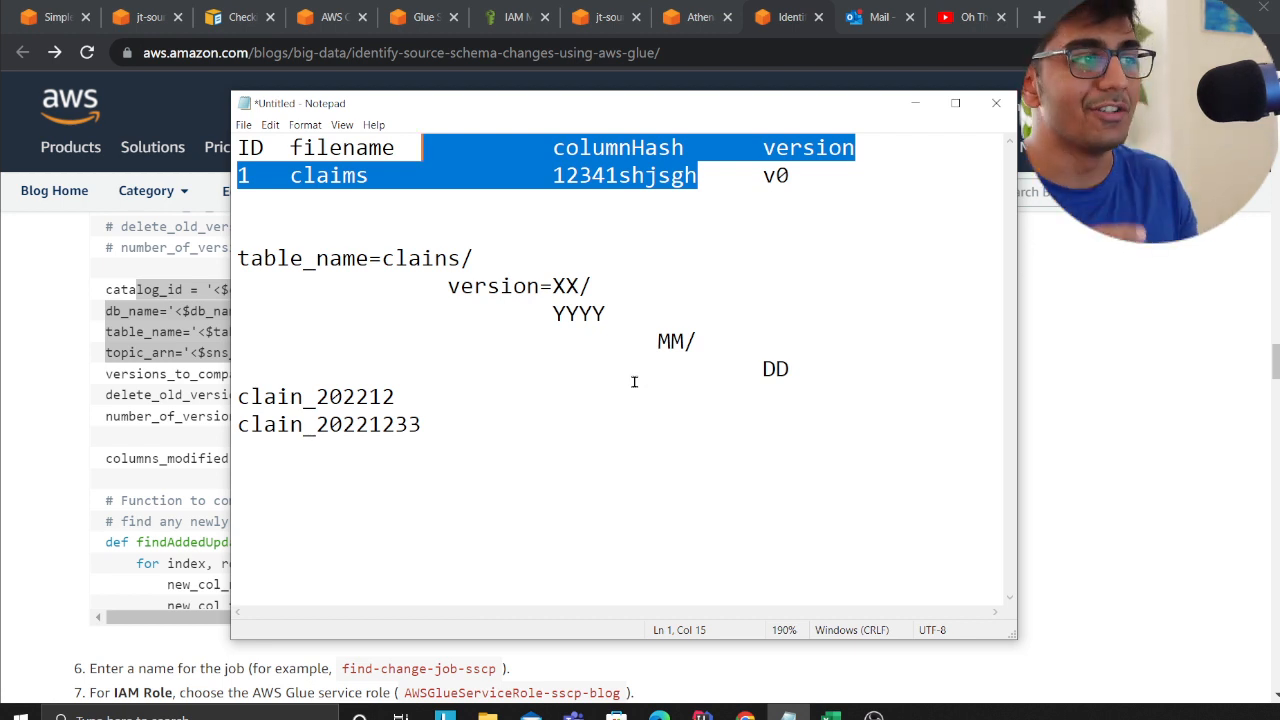
pyautogui.moveTo(506, 455)
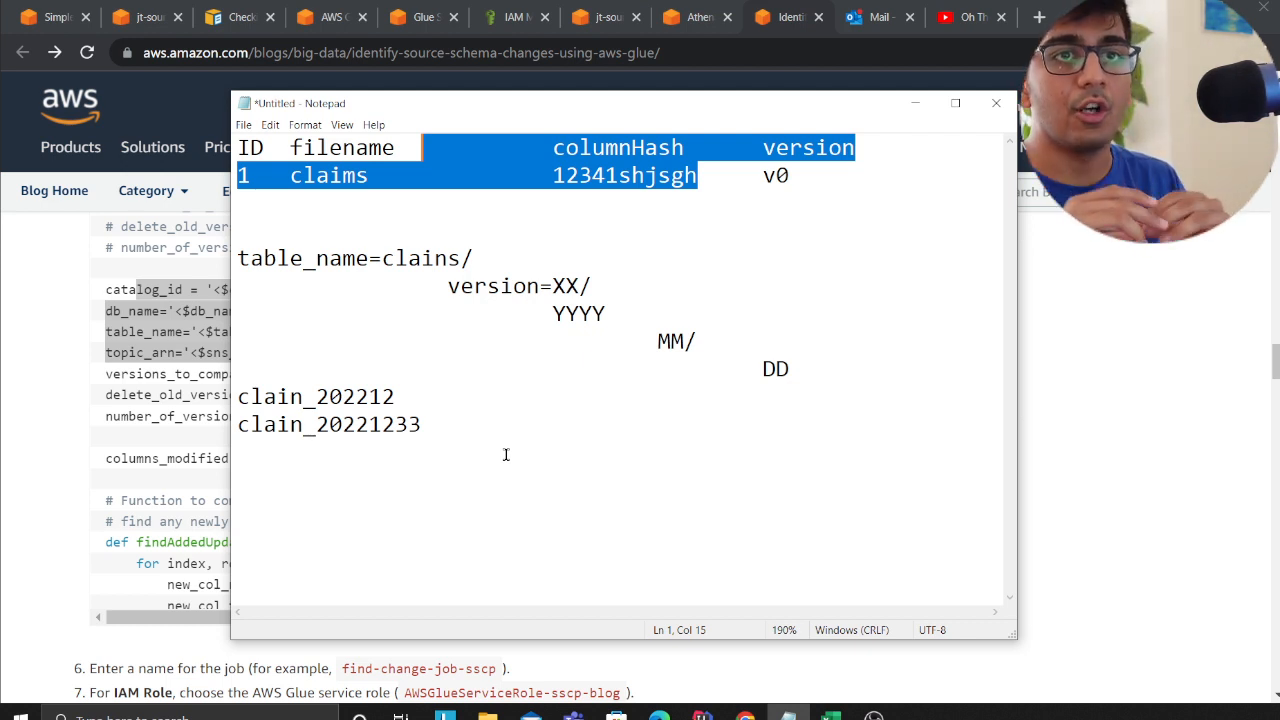
pyautogui.click(421, 424)
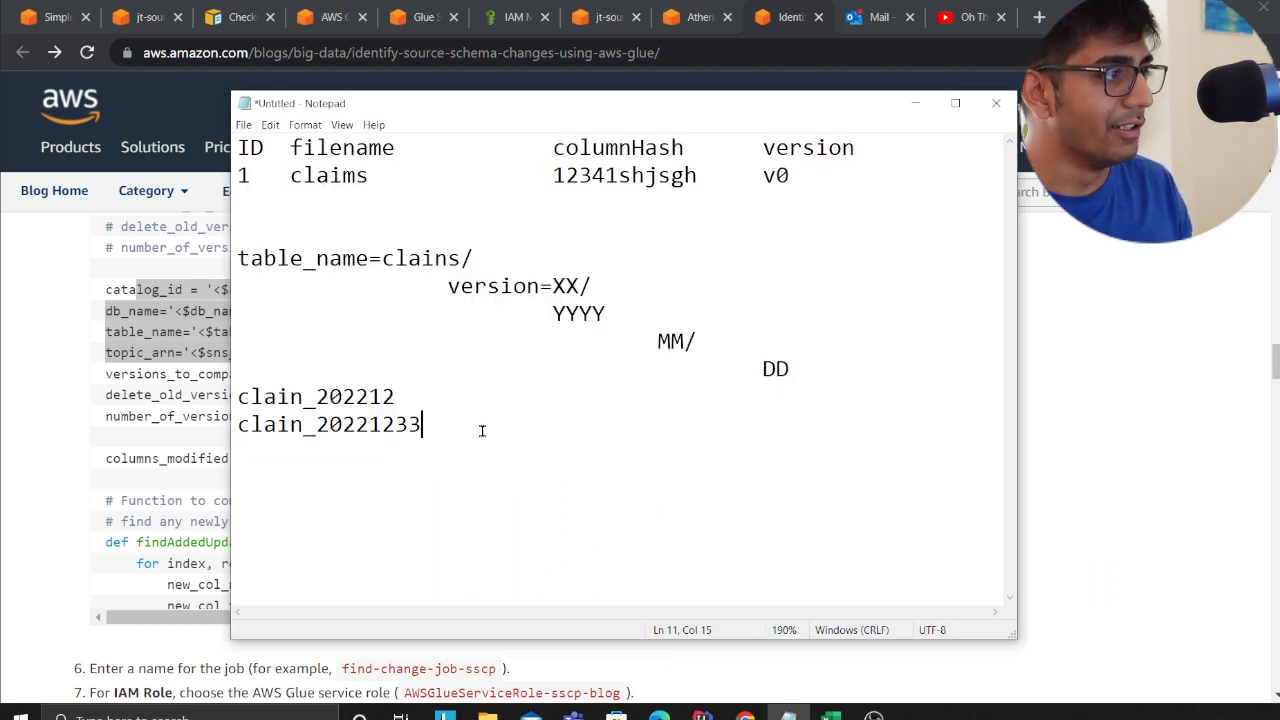
# Add hash examples 'col = [a,b ] -> MD5' and '[a,b,c] -> md5' to the Notepad sketch
pyautogui.write('col =')
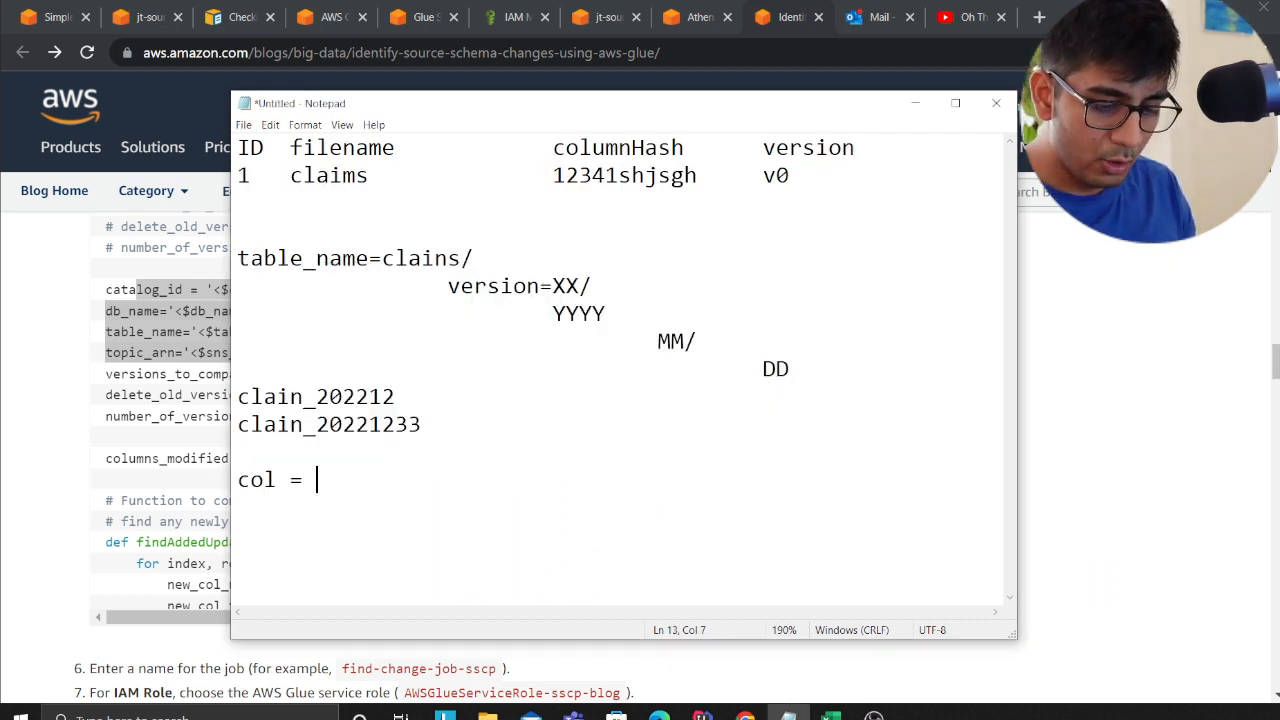
pyautogui.write('[a,]')
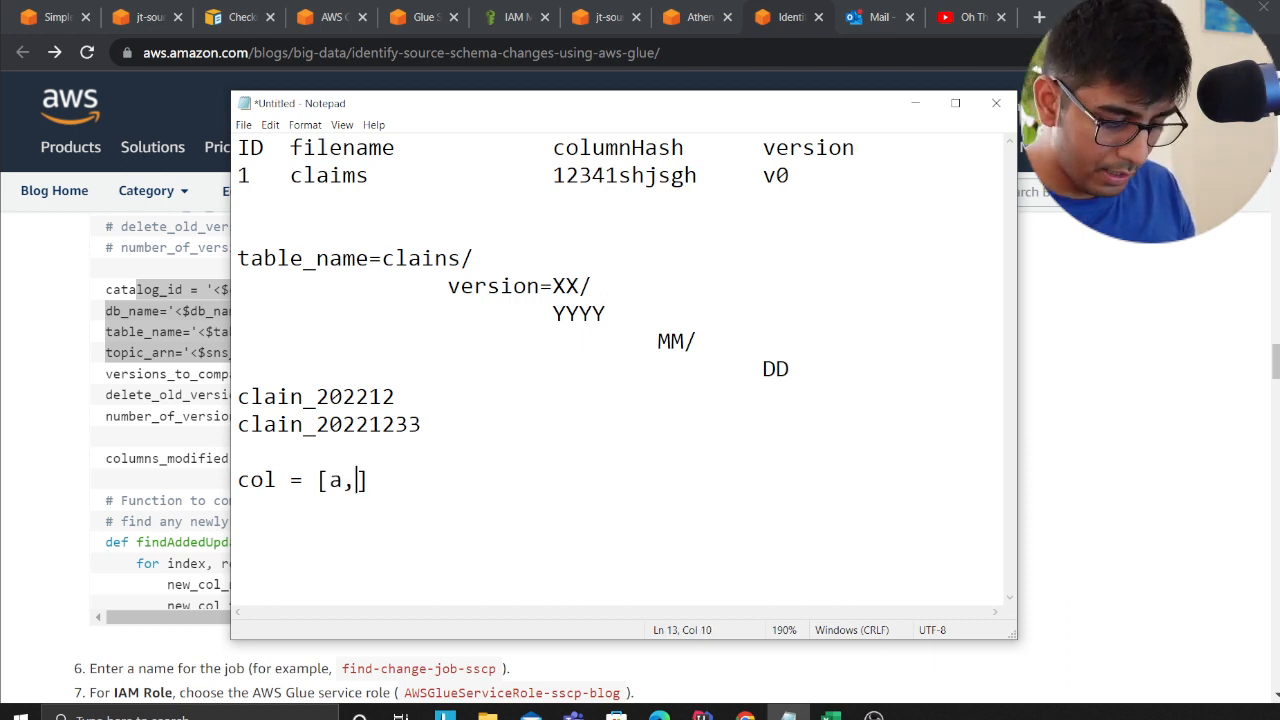
pyautogui.write('b ] ->')
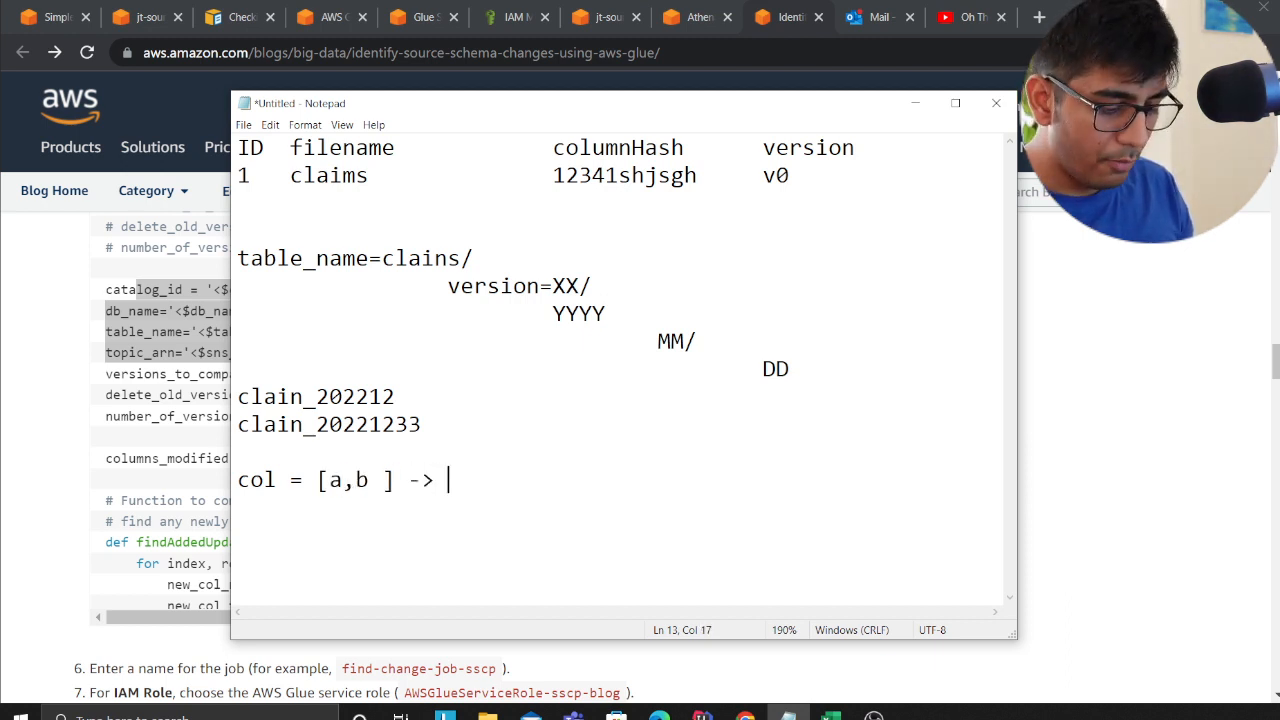
pyautogui.write('MD5')
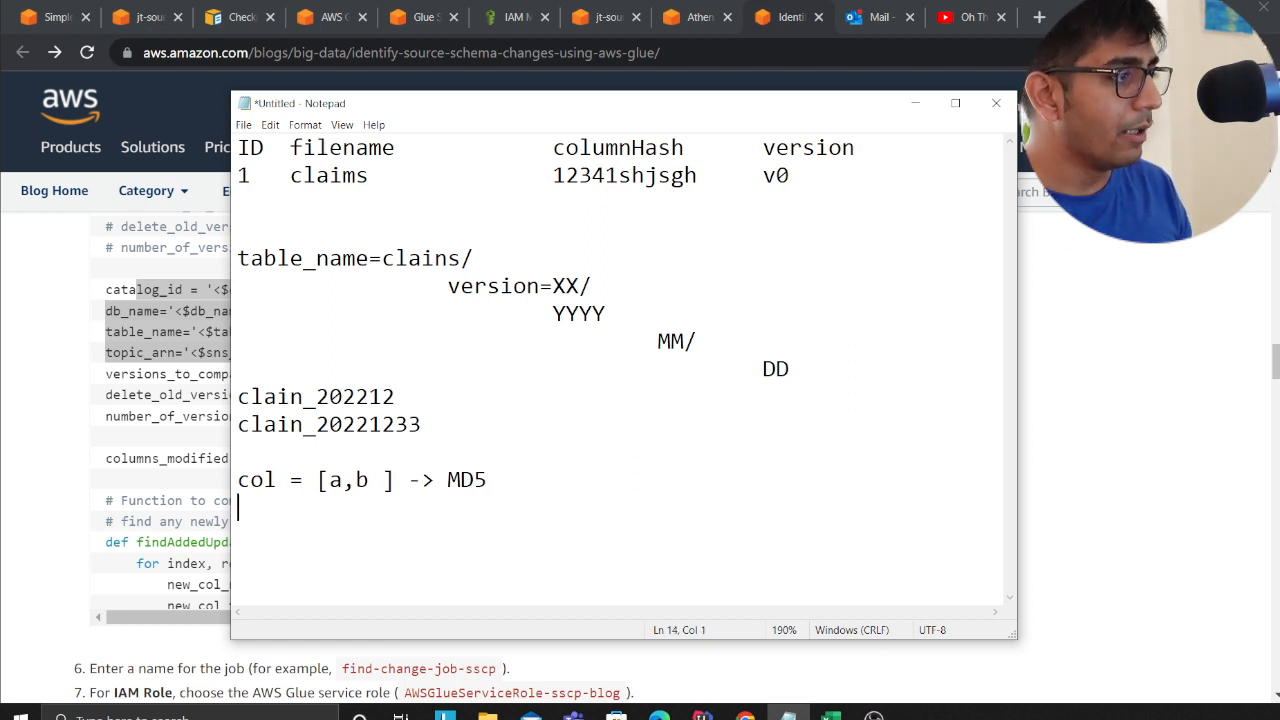
pyautogui.write('[ab]')
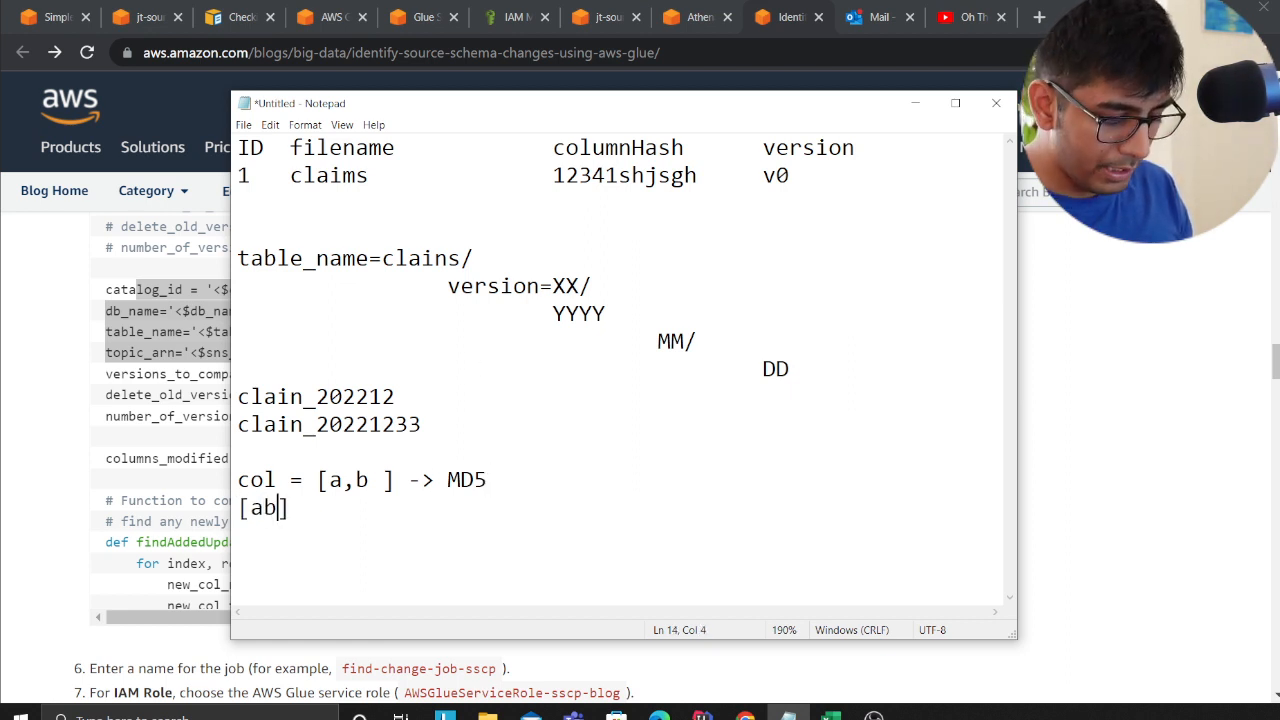
pyautogui.write(',')
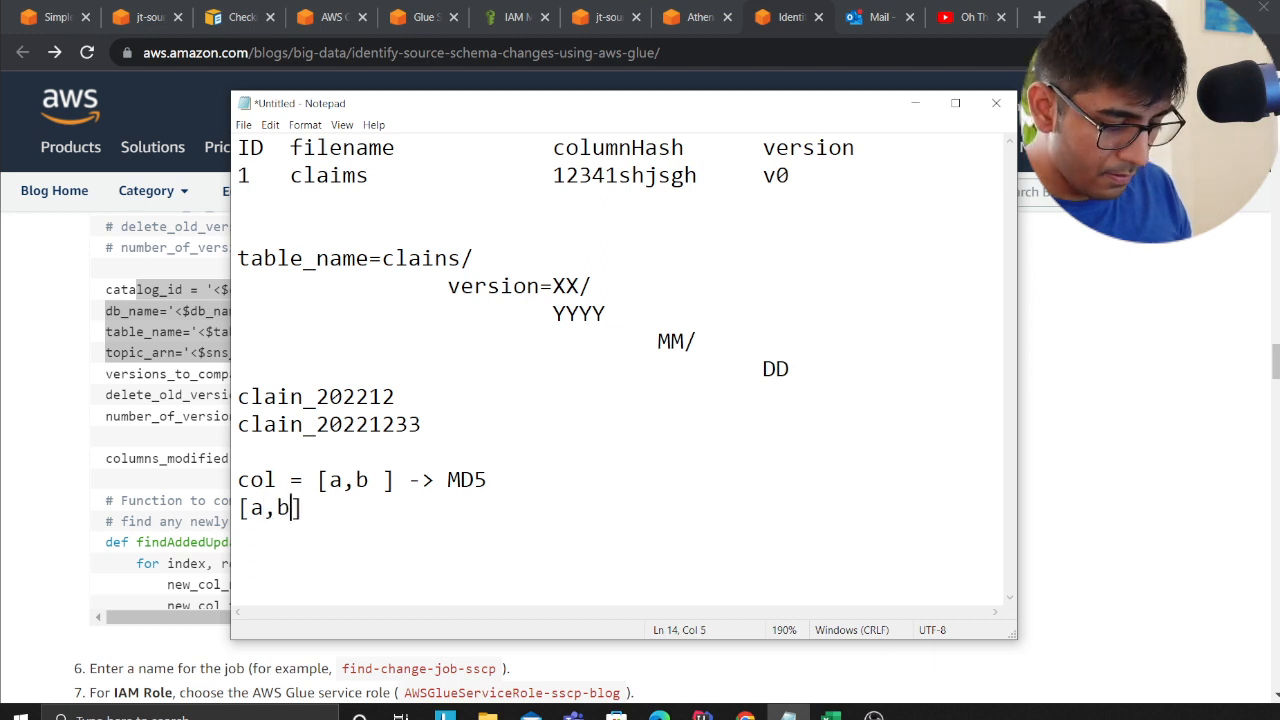
pyautogui.write(',c')
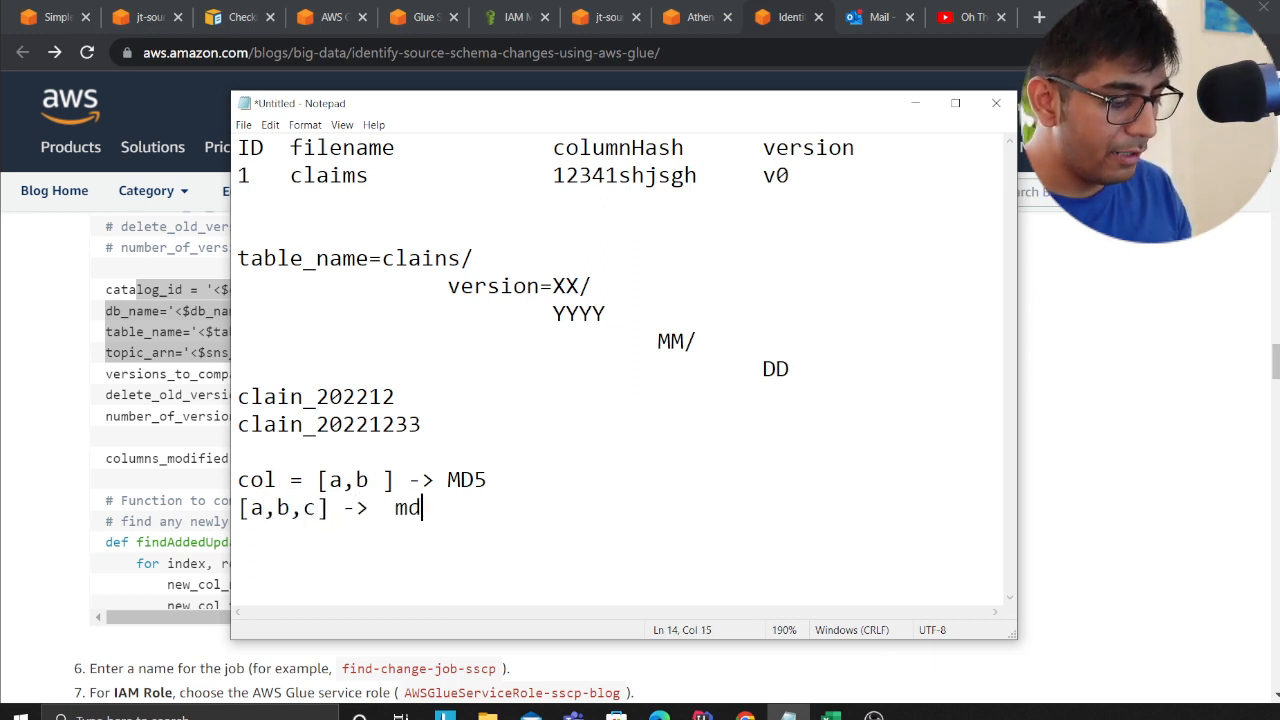
pyautogui.write('5')
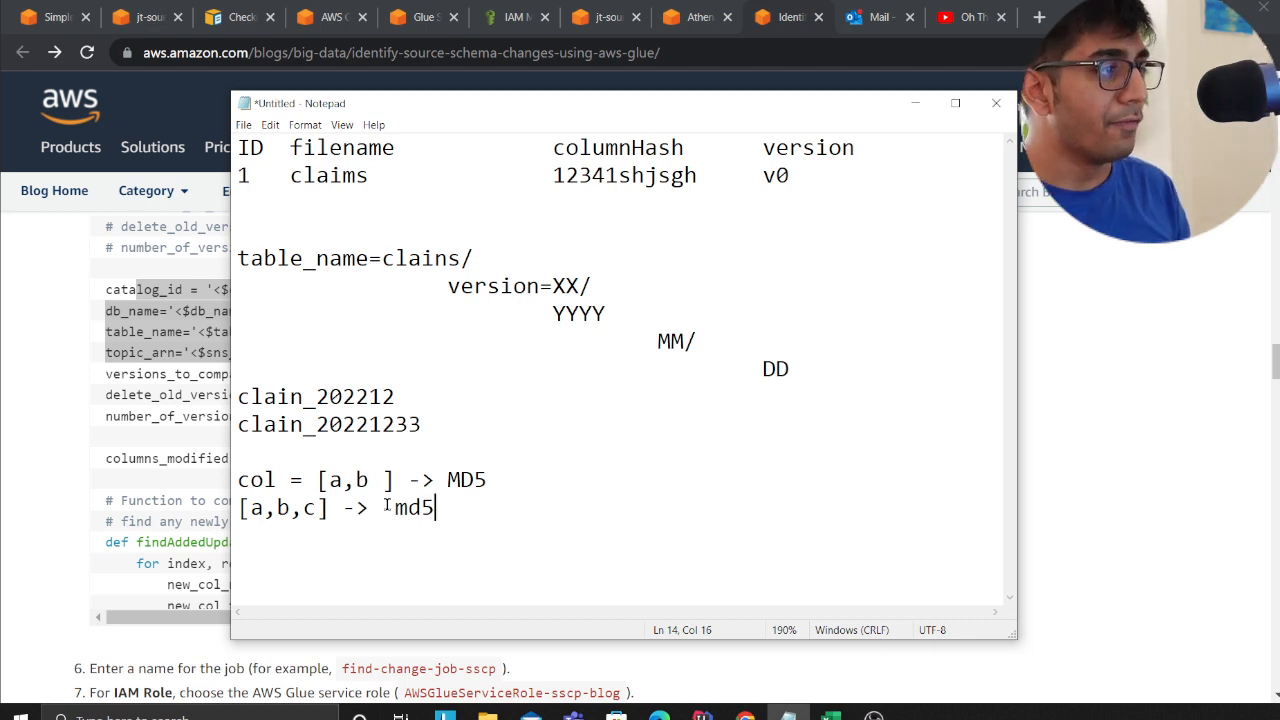
pyautogui.doubleClick(410, 508)
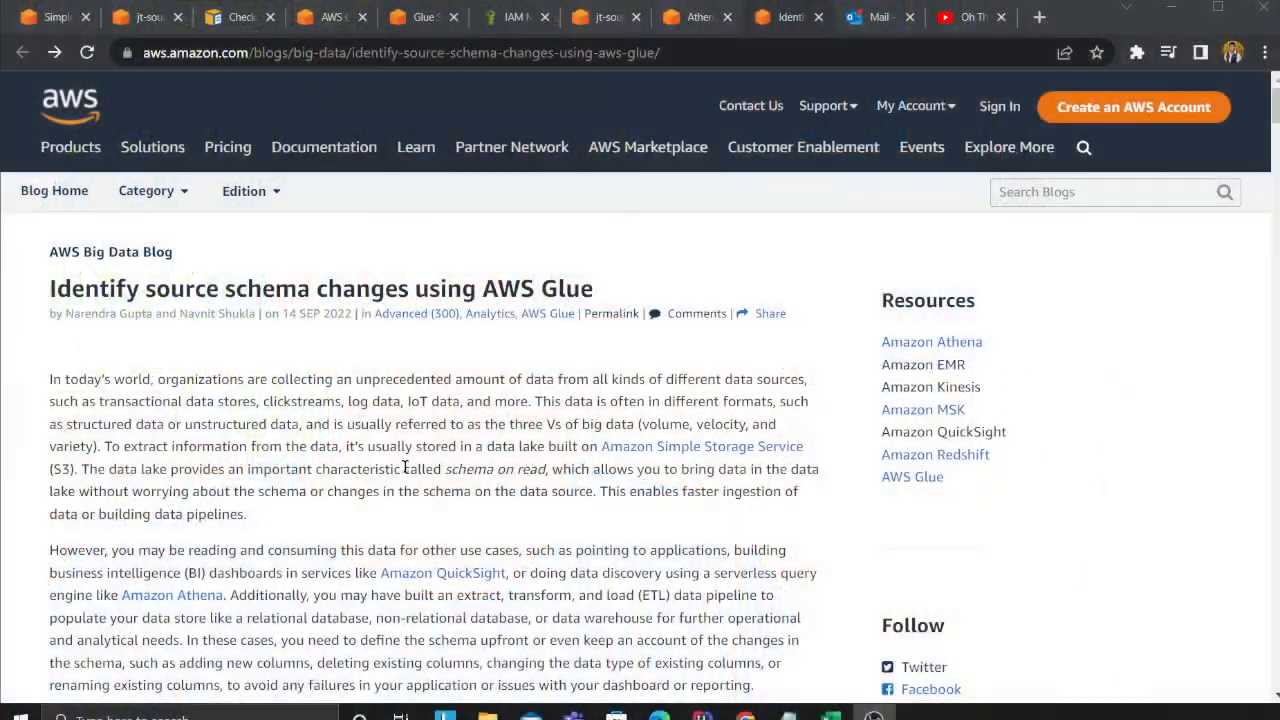
# Scroll the blog post past the script and job-run steps to About the authors
pyautogui.scroll(-3)
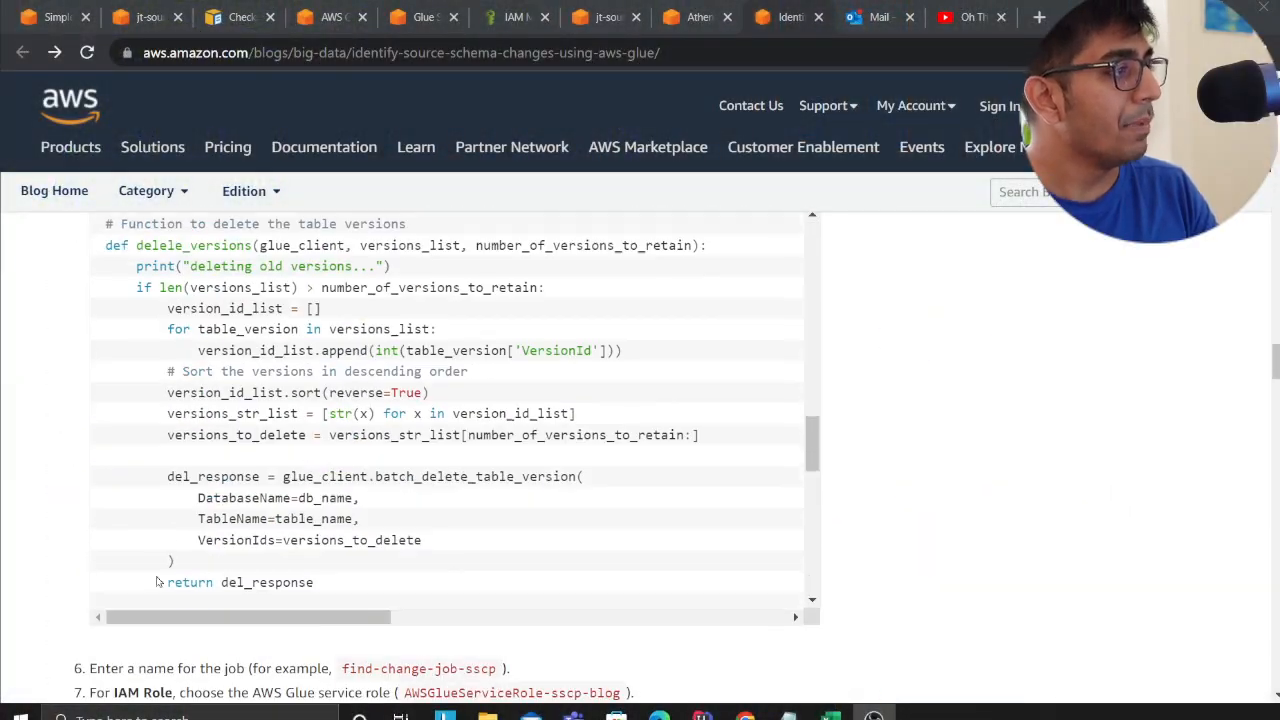
pyautogui.scroll(-3)
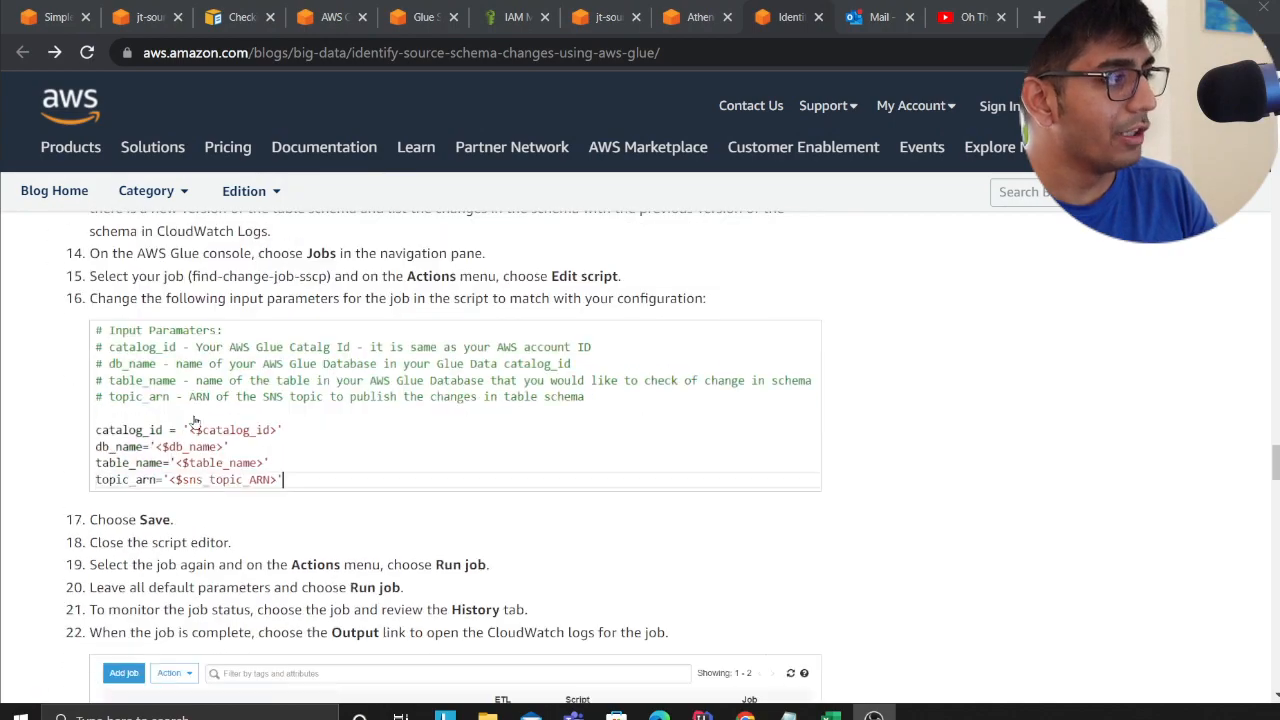
pyautogui.scroll(-3)
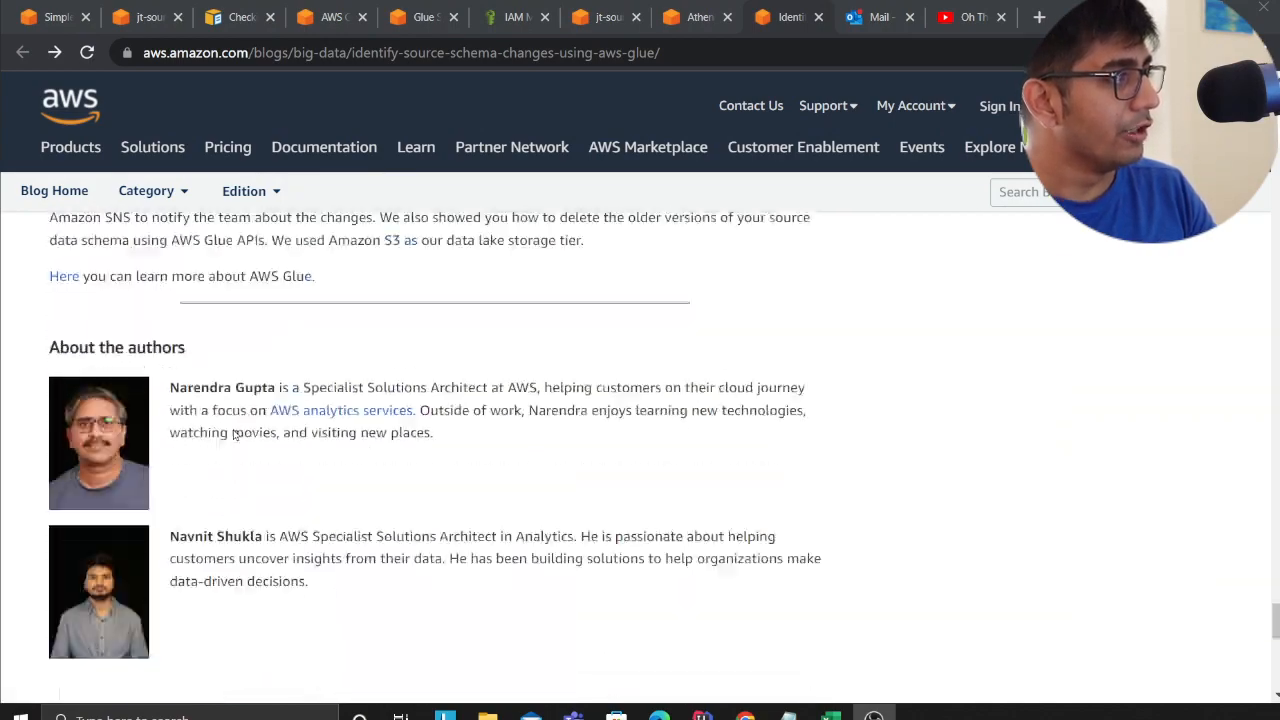